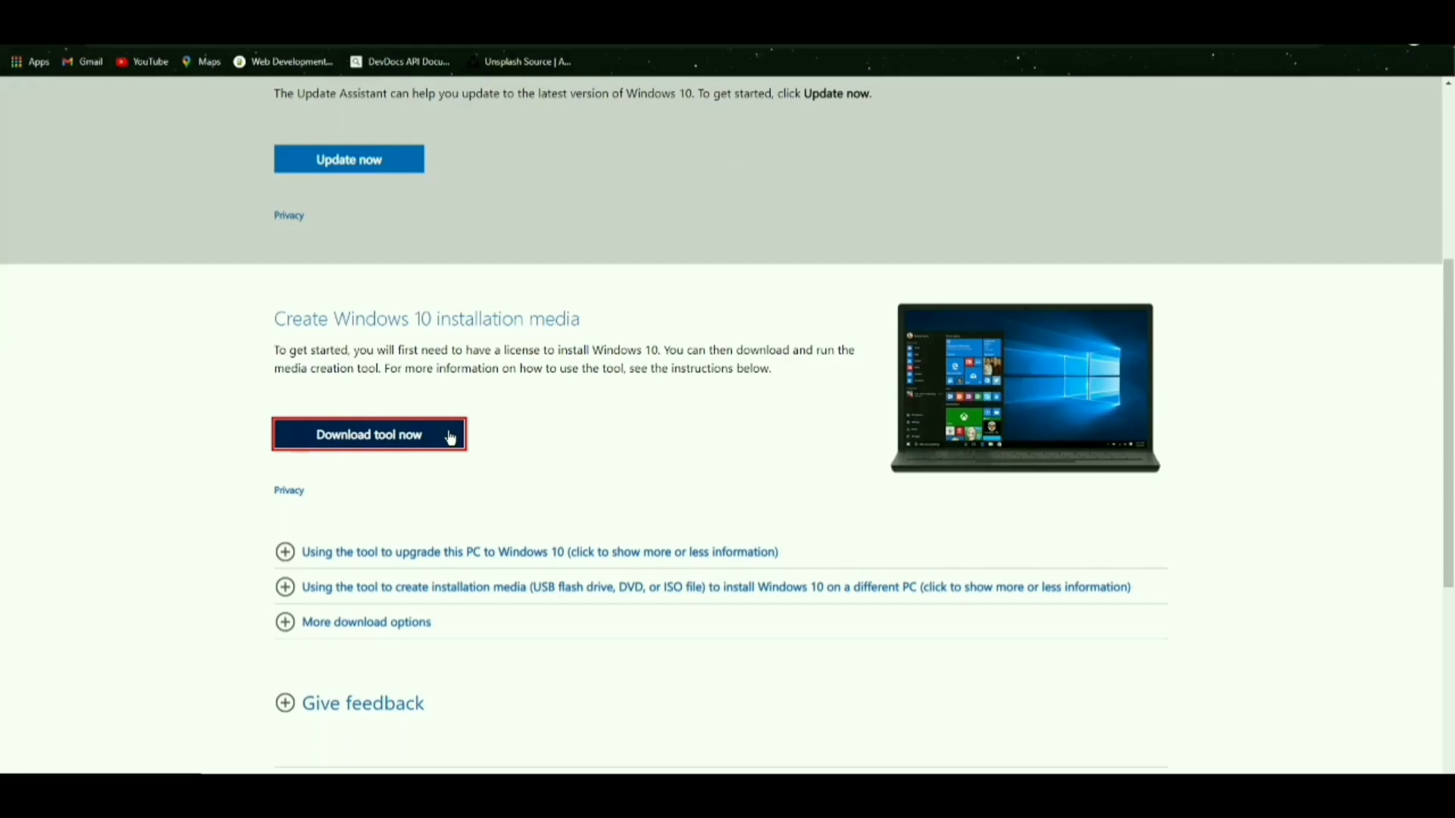
Download the Media Creation Tool and launch MediaCreationTool20H2 from the download folder
{"action": "left_click", "coordinate": [368, 435]}
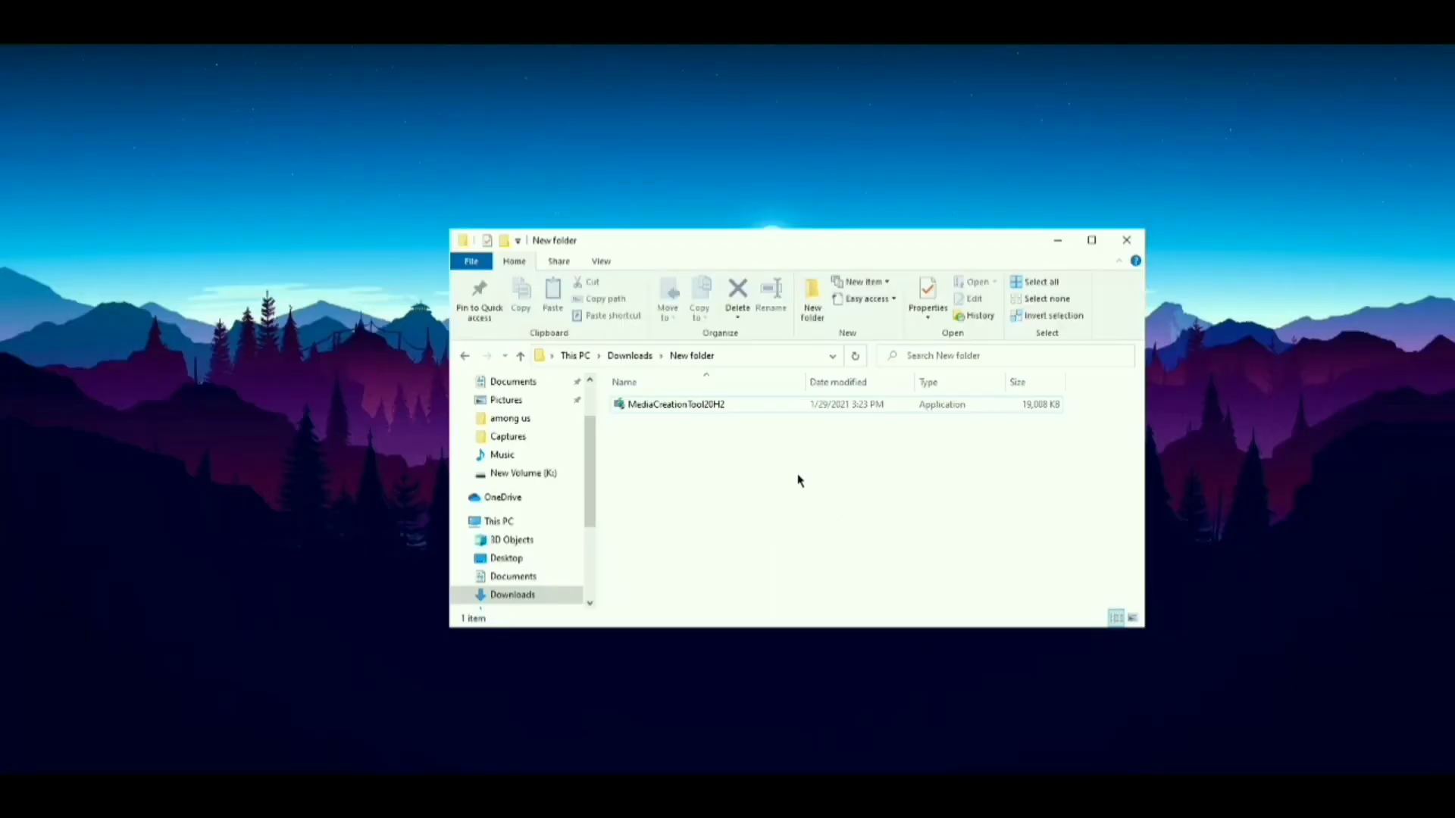
{"action": "left_click", "coordinate": [676, 403]}
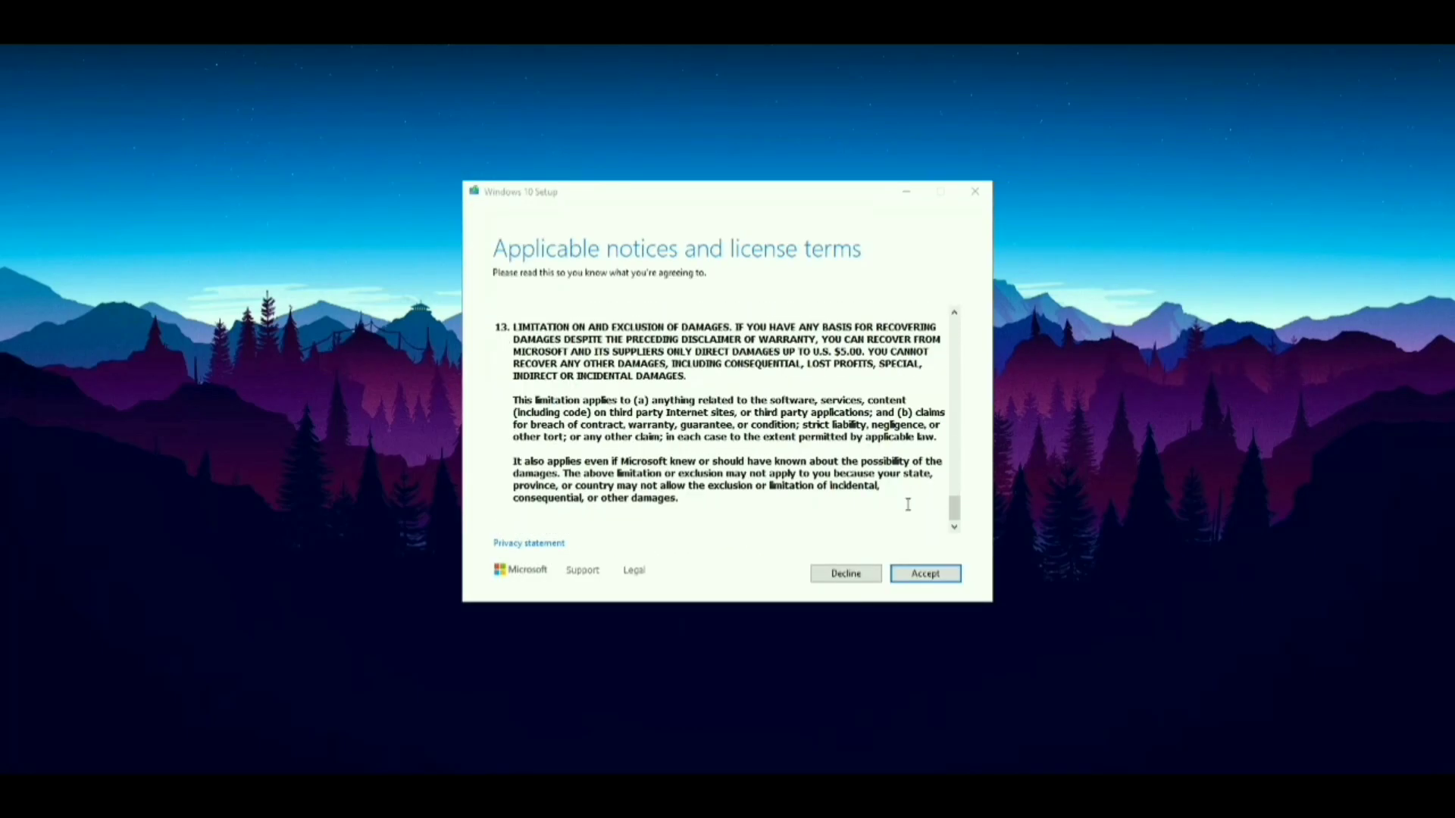
Accept the license terms, choose Create installation media for another PC and keep the recommended language and edition
{"action": "left_click", "coordinate": [924, 573]}
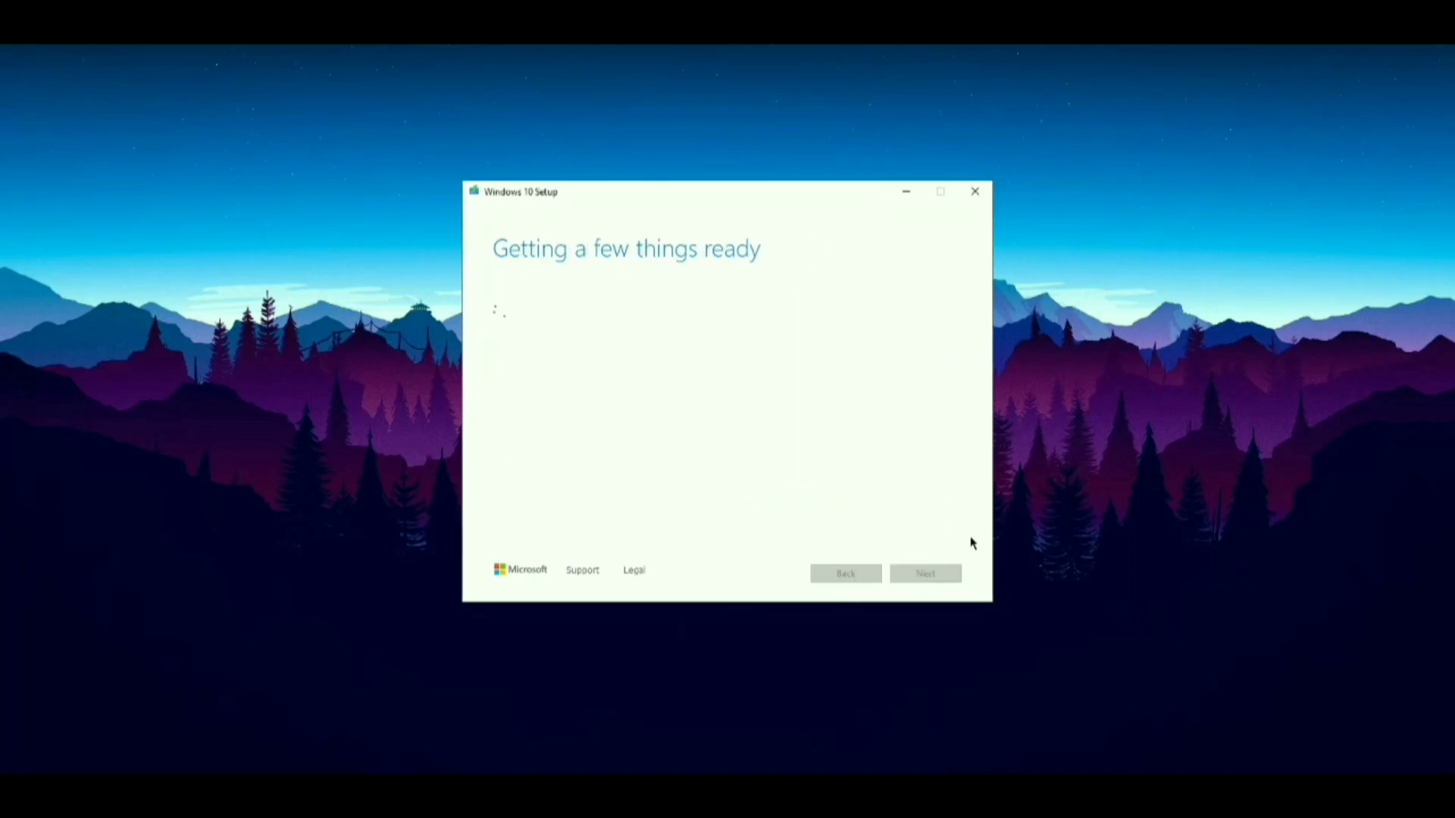
{"action": "mouse_move", "coordinate": [1069, 552]}
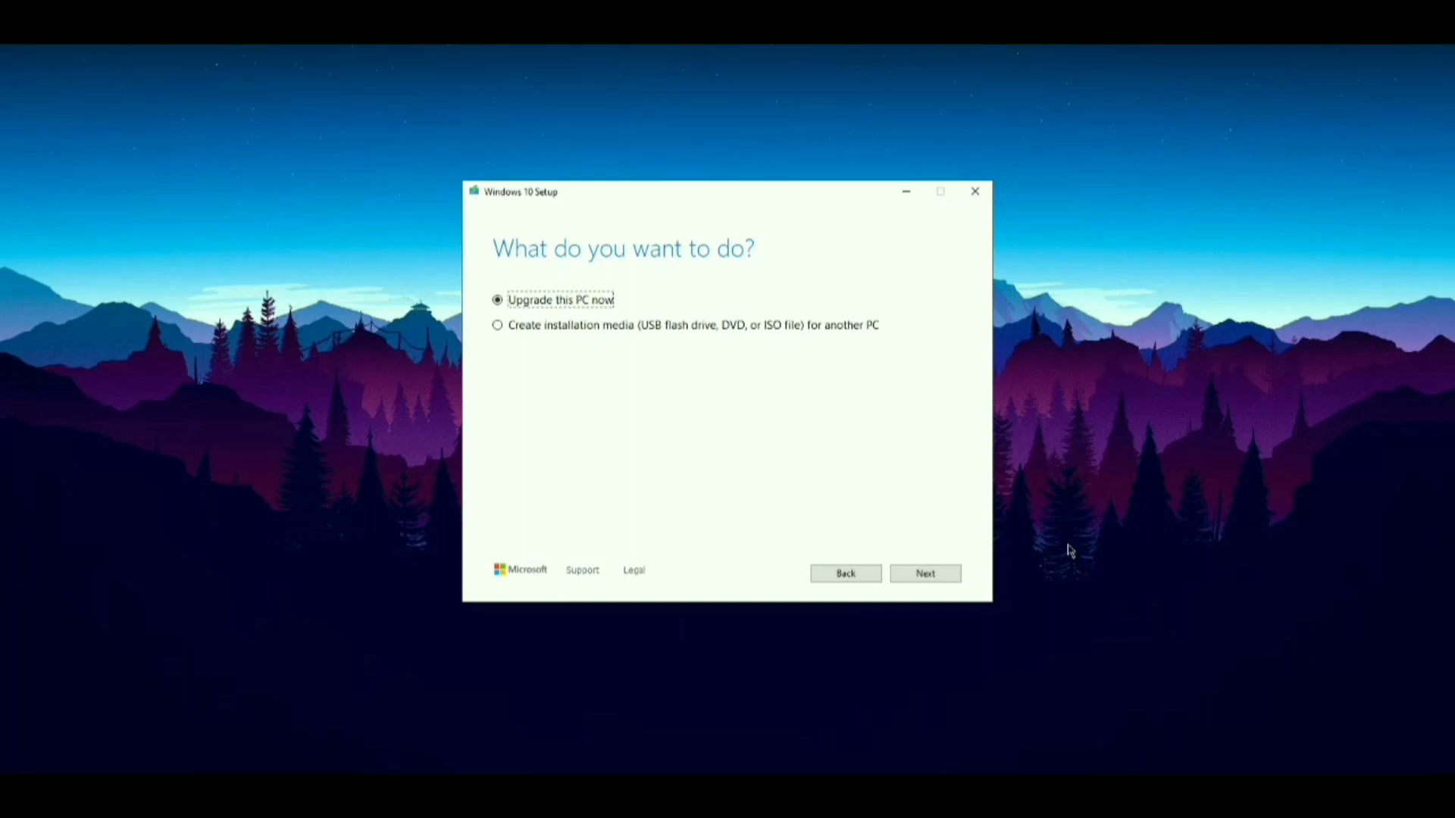
{"action": "mouse_move", "coordinate": [487, 334]}
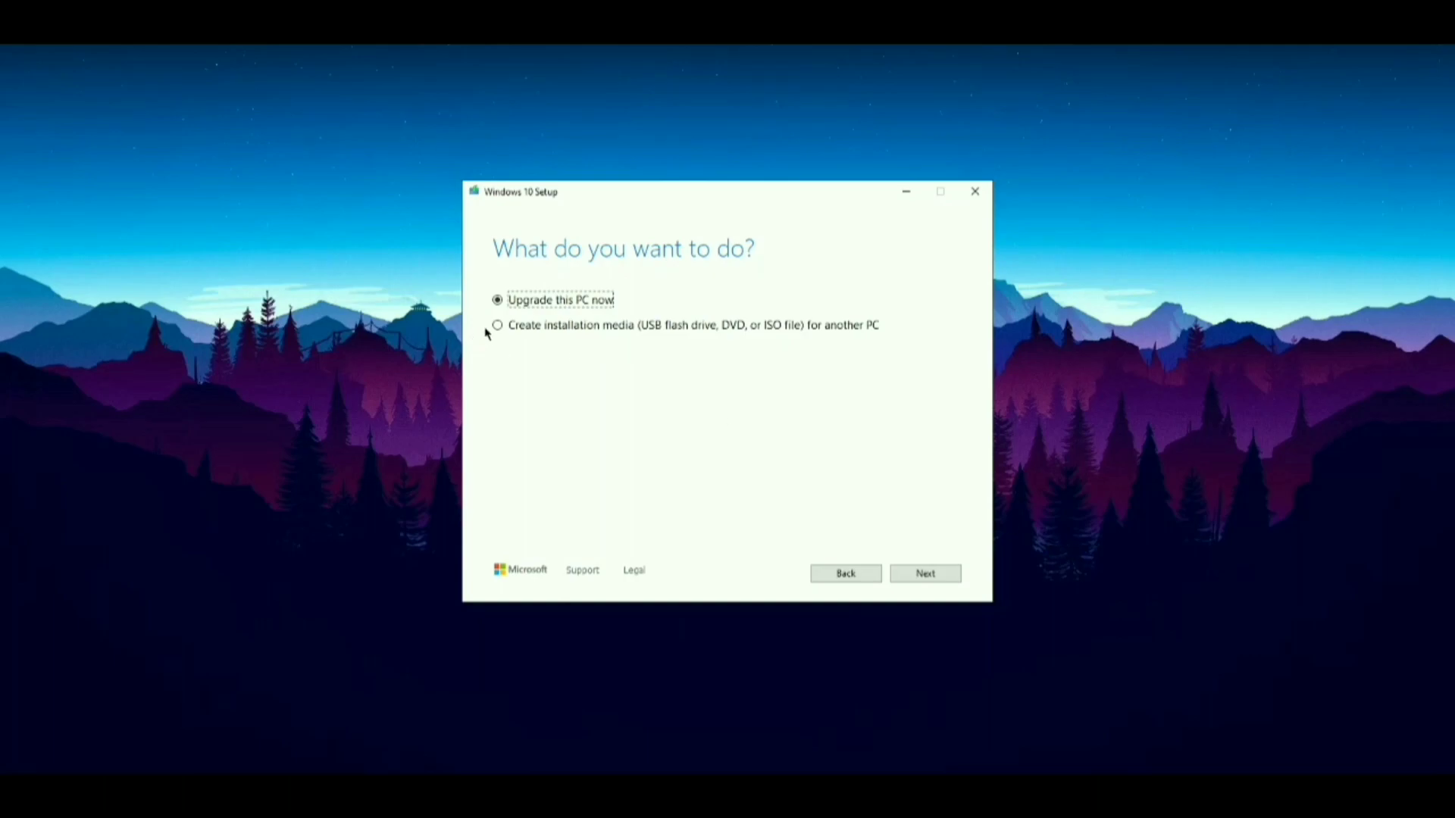
{"action": "left_click", "coordinate": [497, 325]}
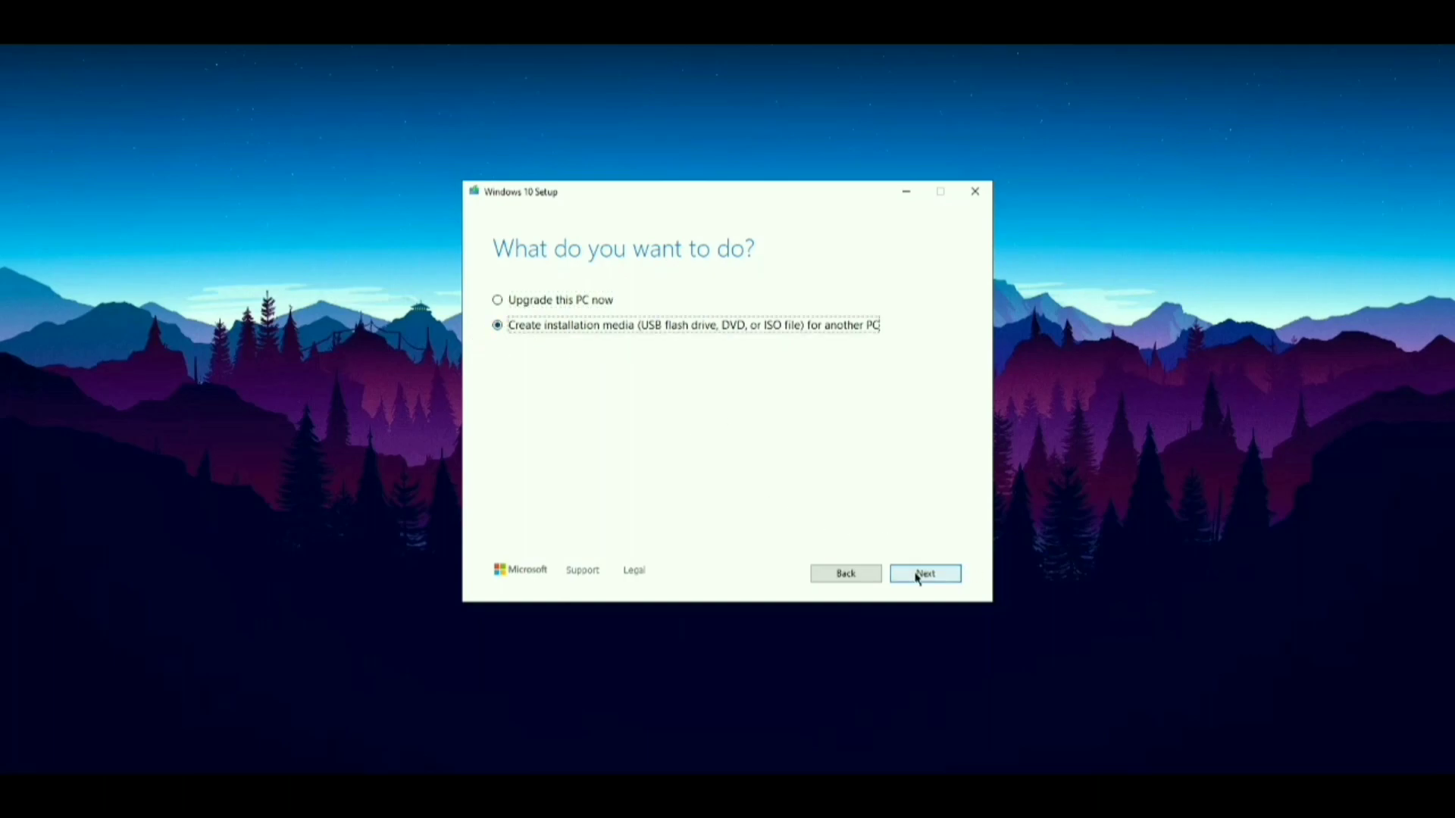
{"action": "left_click", "coordinate": [924, 573]}
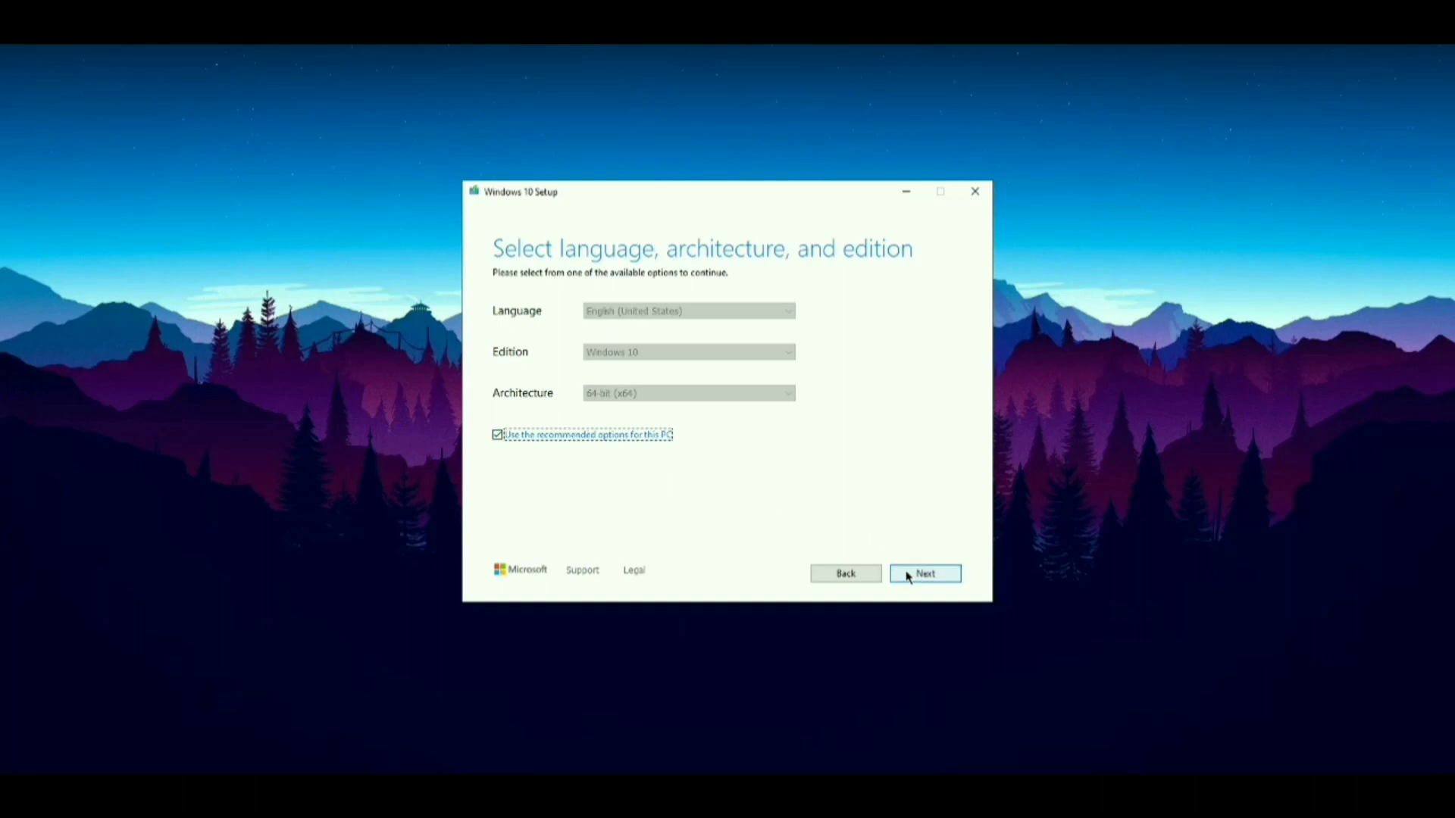
{"action": "left_click", "coordinate": [924, 573]}
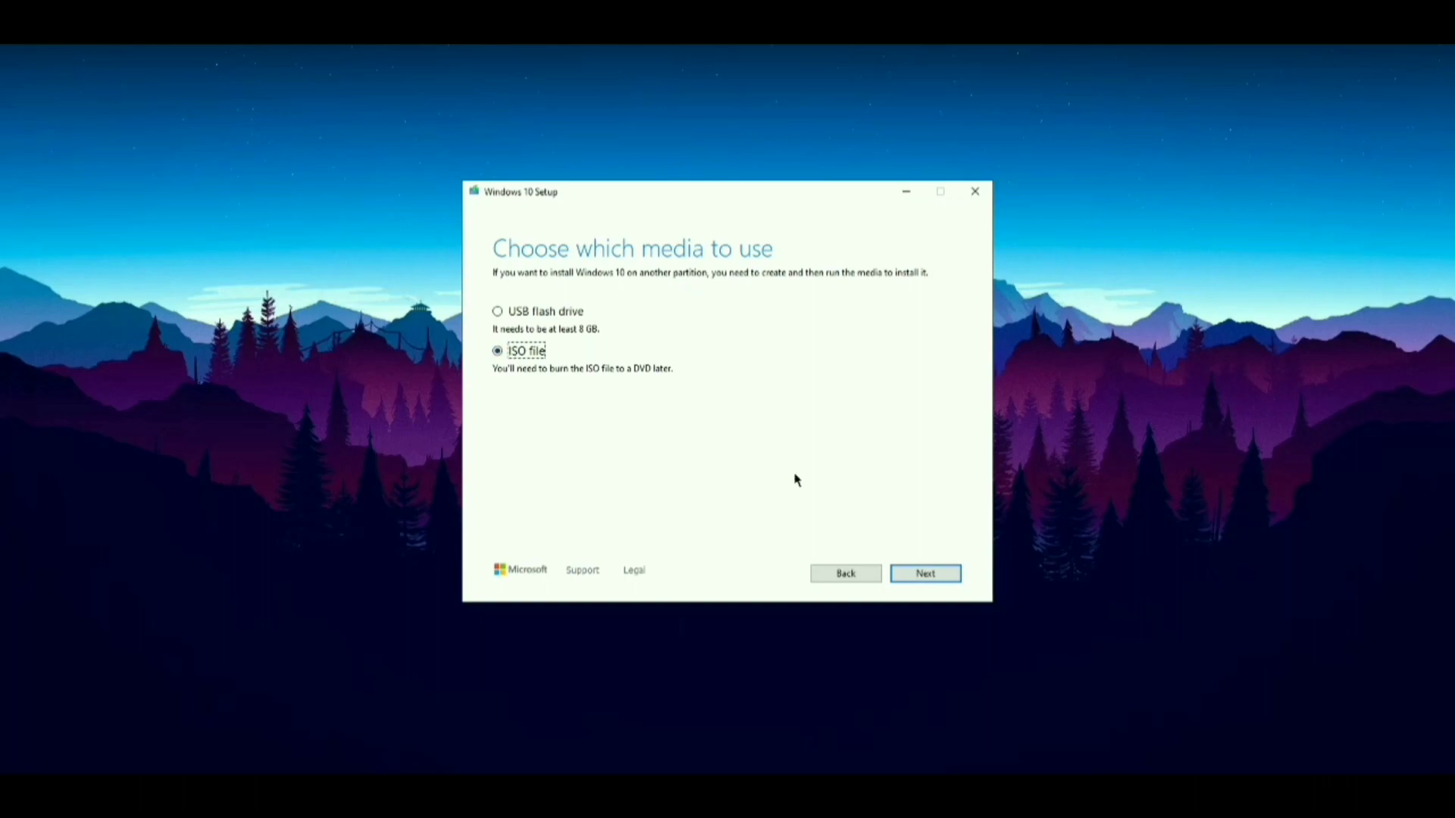
Save the ISO as Windows into a new folder under Documents and finish the media creation
{"action": "left_click", "coordinate": [924, 572]}
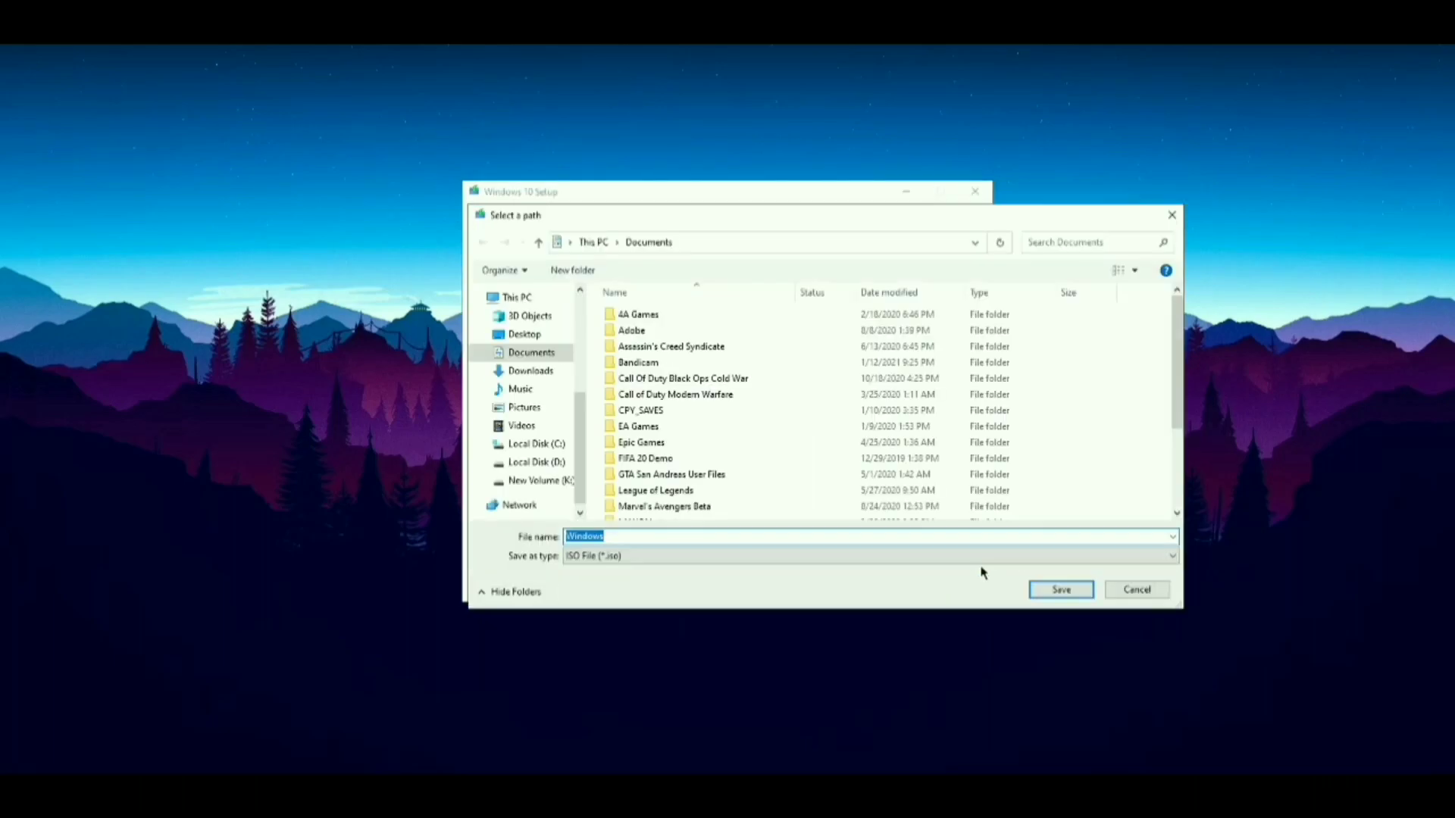
{"action": "mouse_move", "coordinate": [634, 579]}
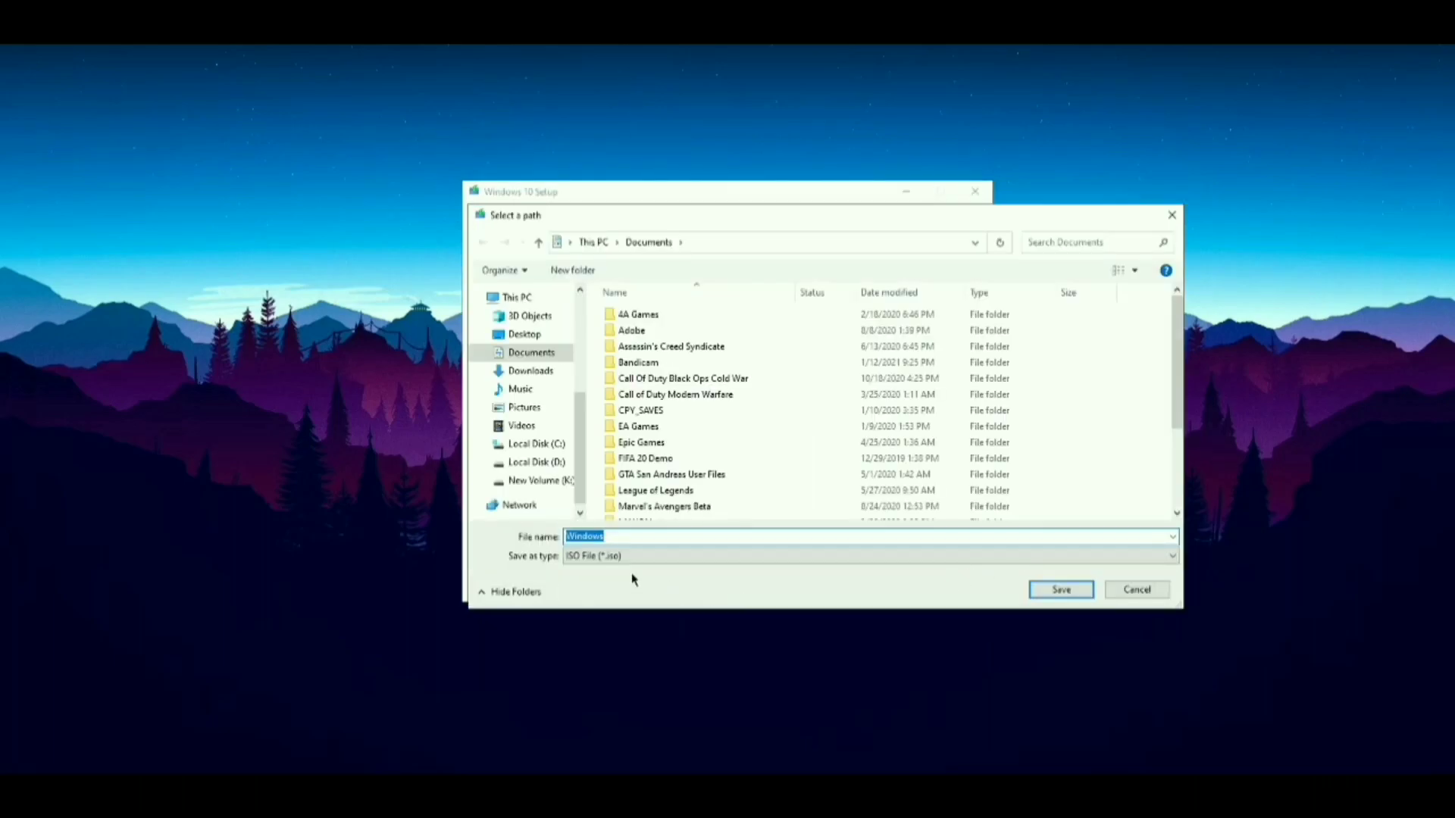
{"action": "mouse_move", "coordinate": [654, 636]}
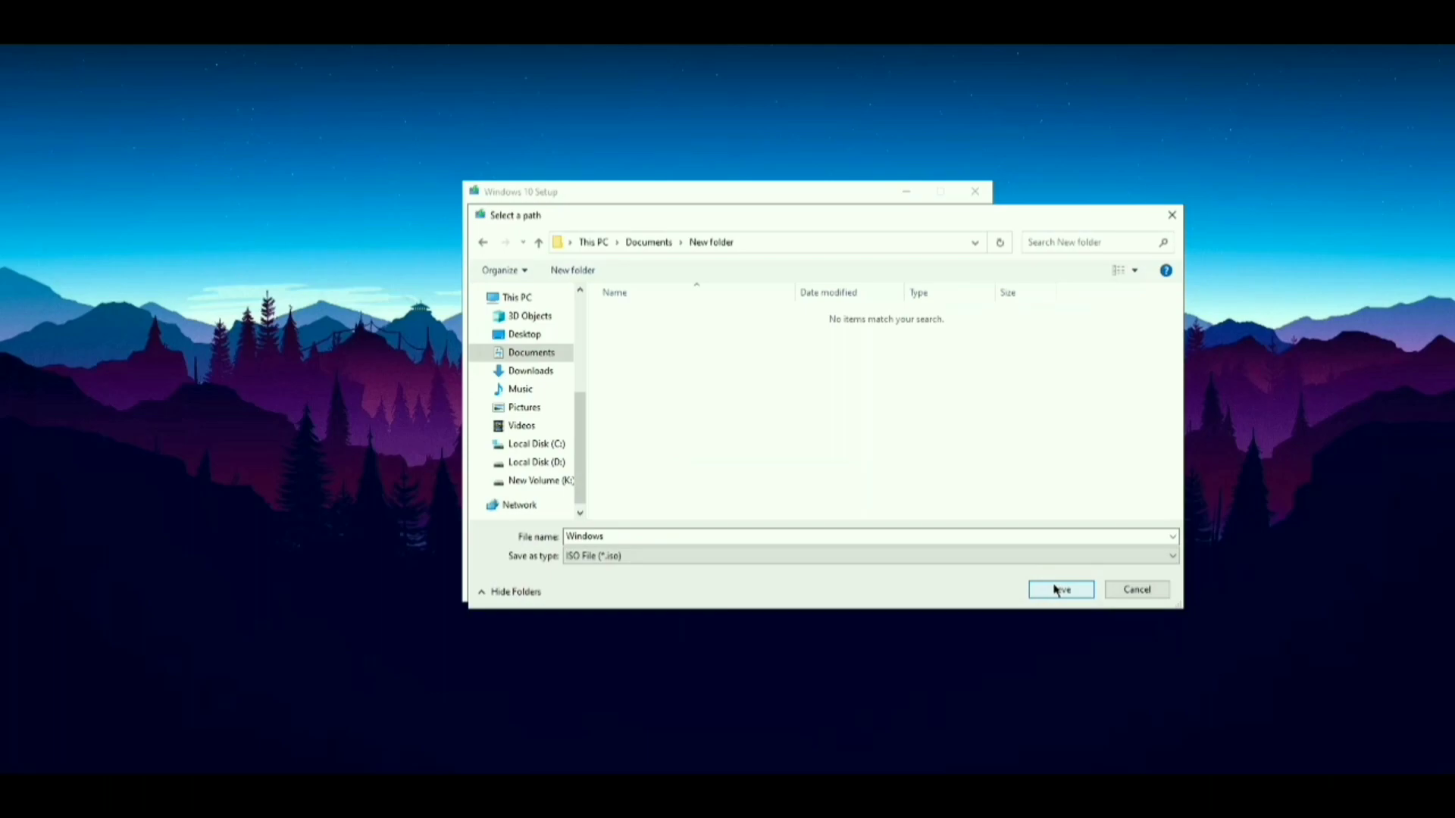
{"action": "left_click", "coordinate": [1061, 589]}
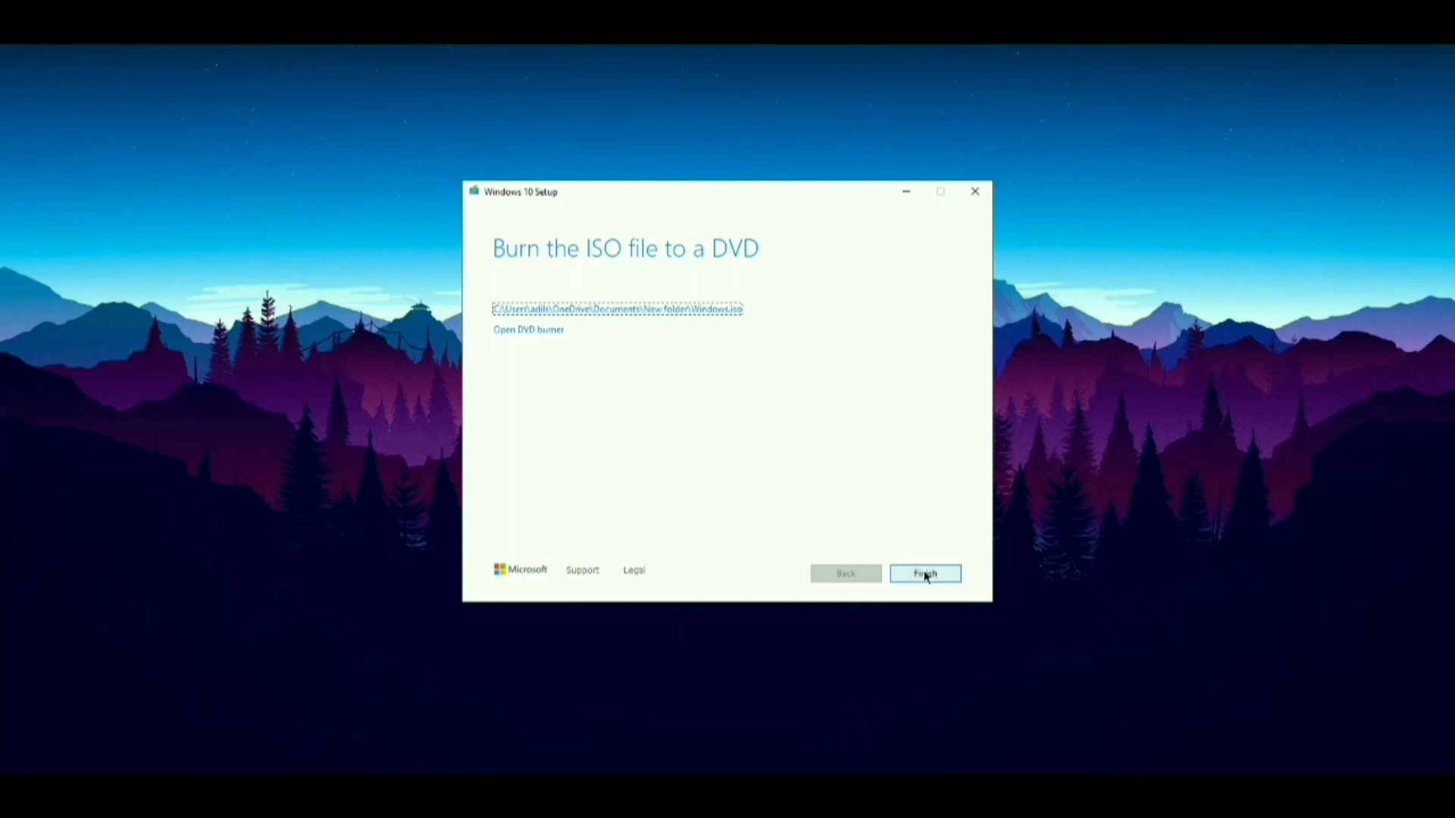
{"action": "left_click", "coordinate": [924, 573]}
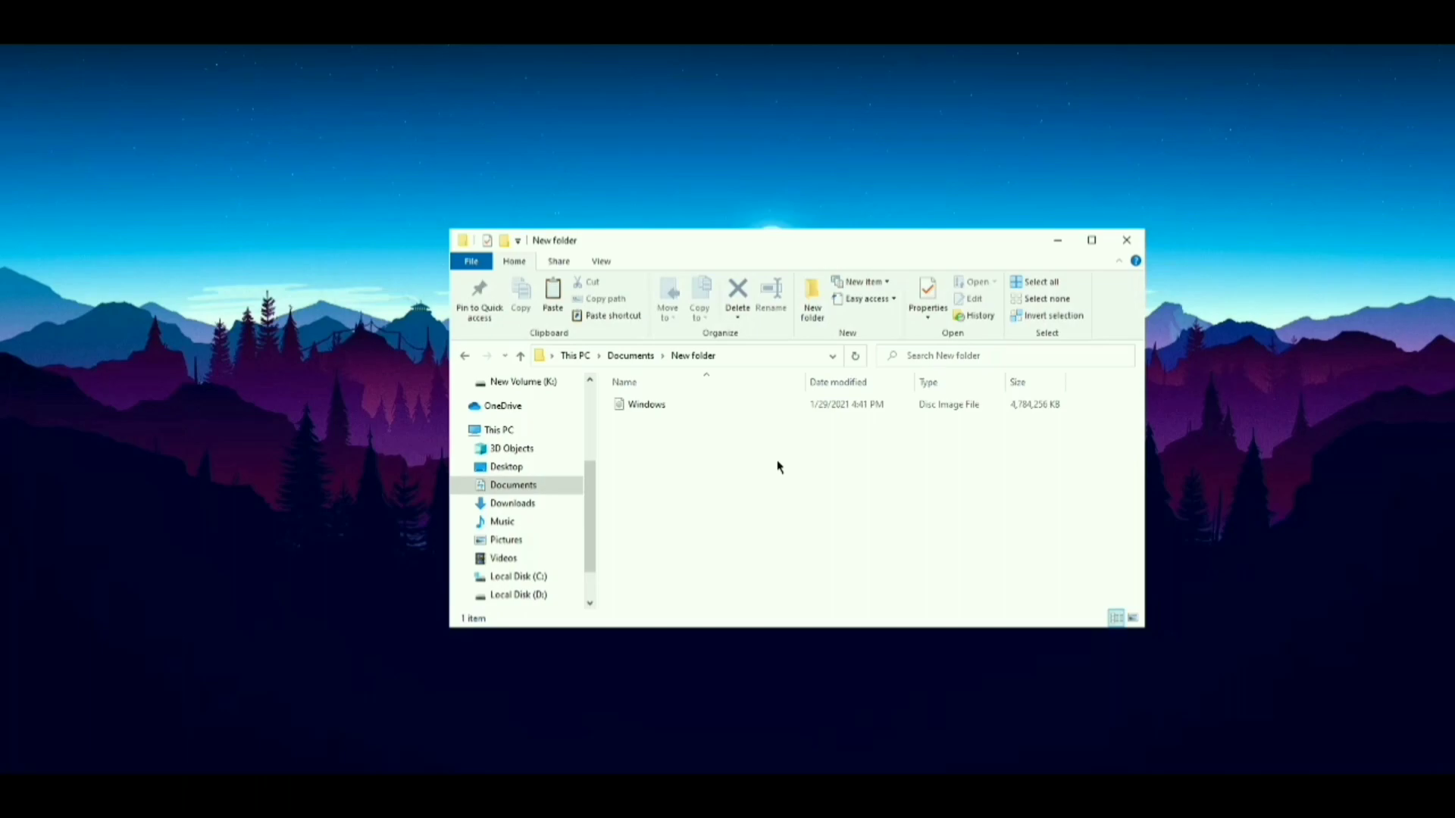
Mount Windows.iso as a drive via Open with > Windows Explorer
{"action": "left_click", "coordinate": [645, 403]}
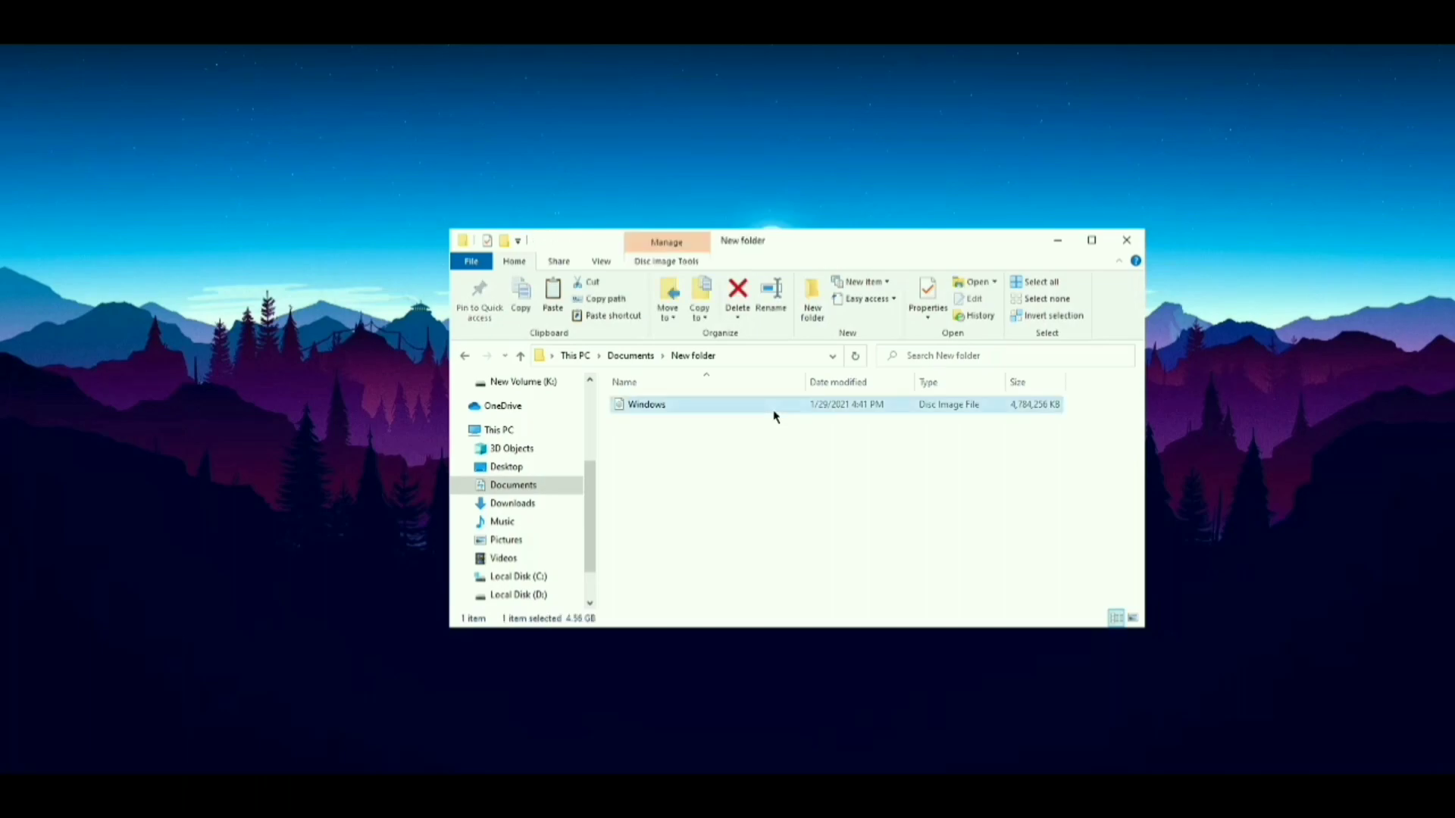
{"action": "right_click", "coordinate": [646, 405]}
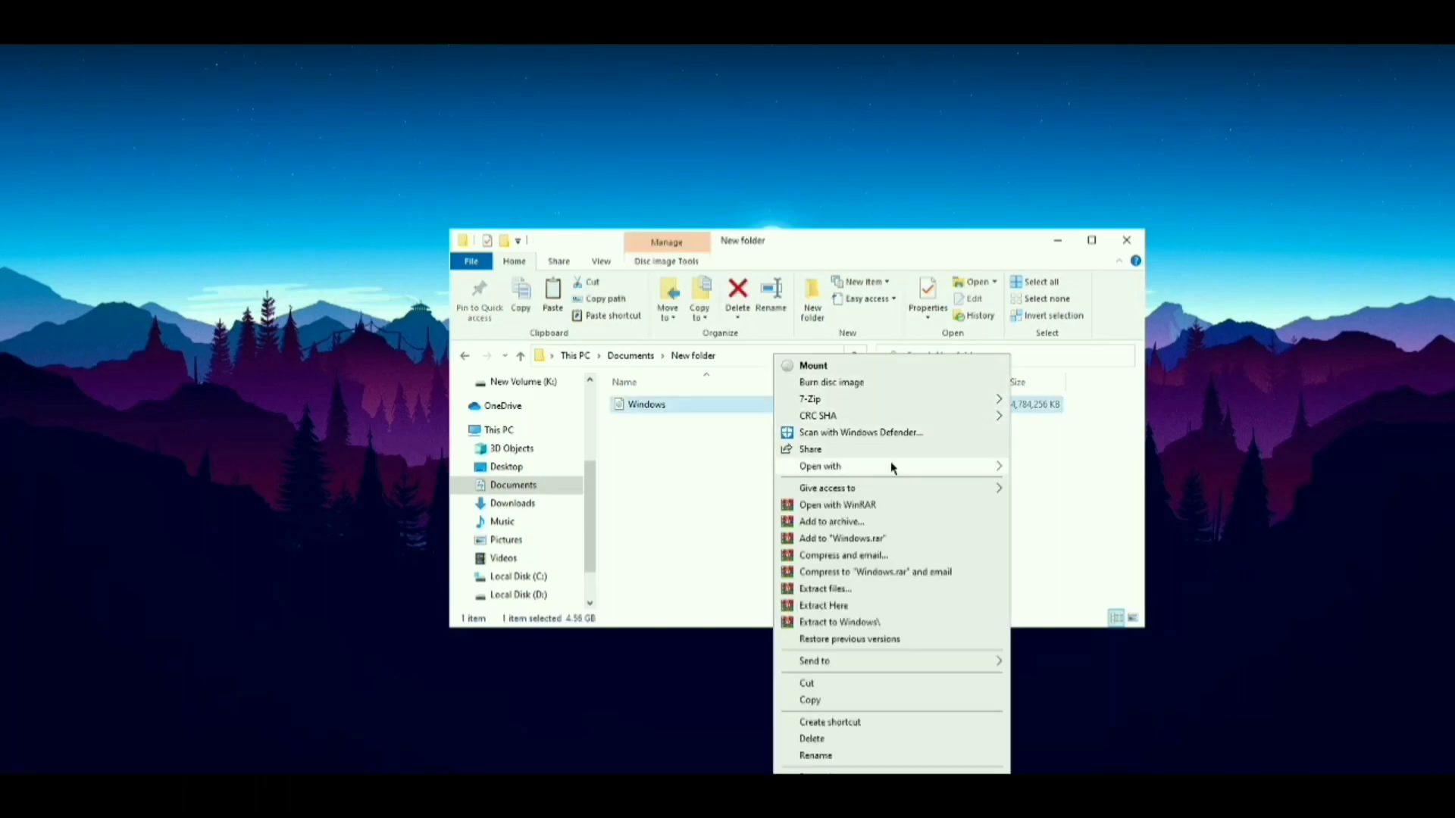
{"action": "left_click", "coordinate": [820, 467]}
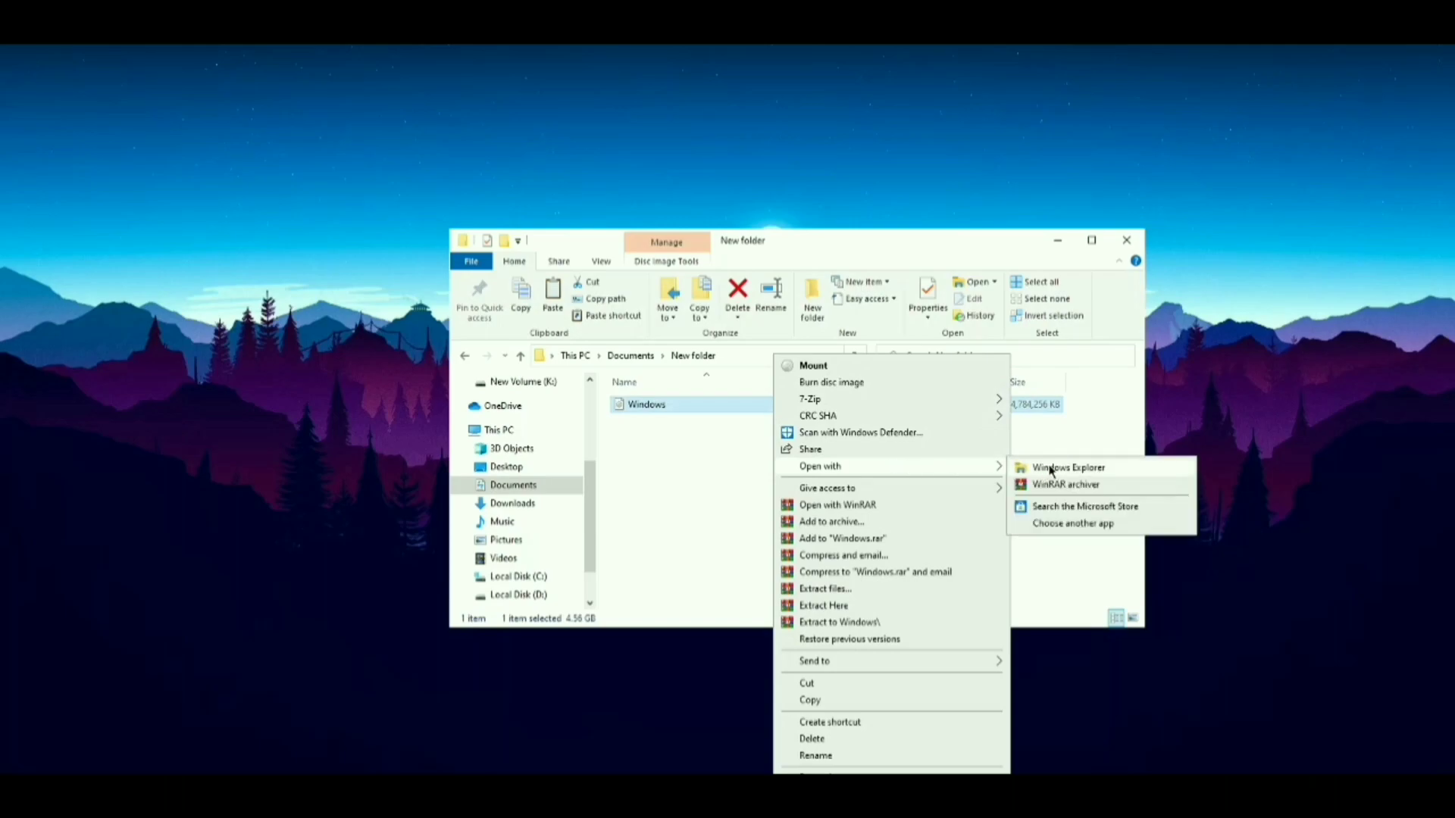
{"action": "left_click", "coordinate": [813, 365]}
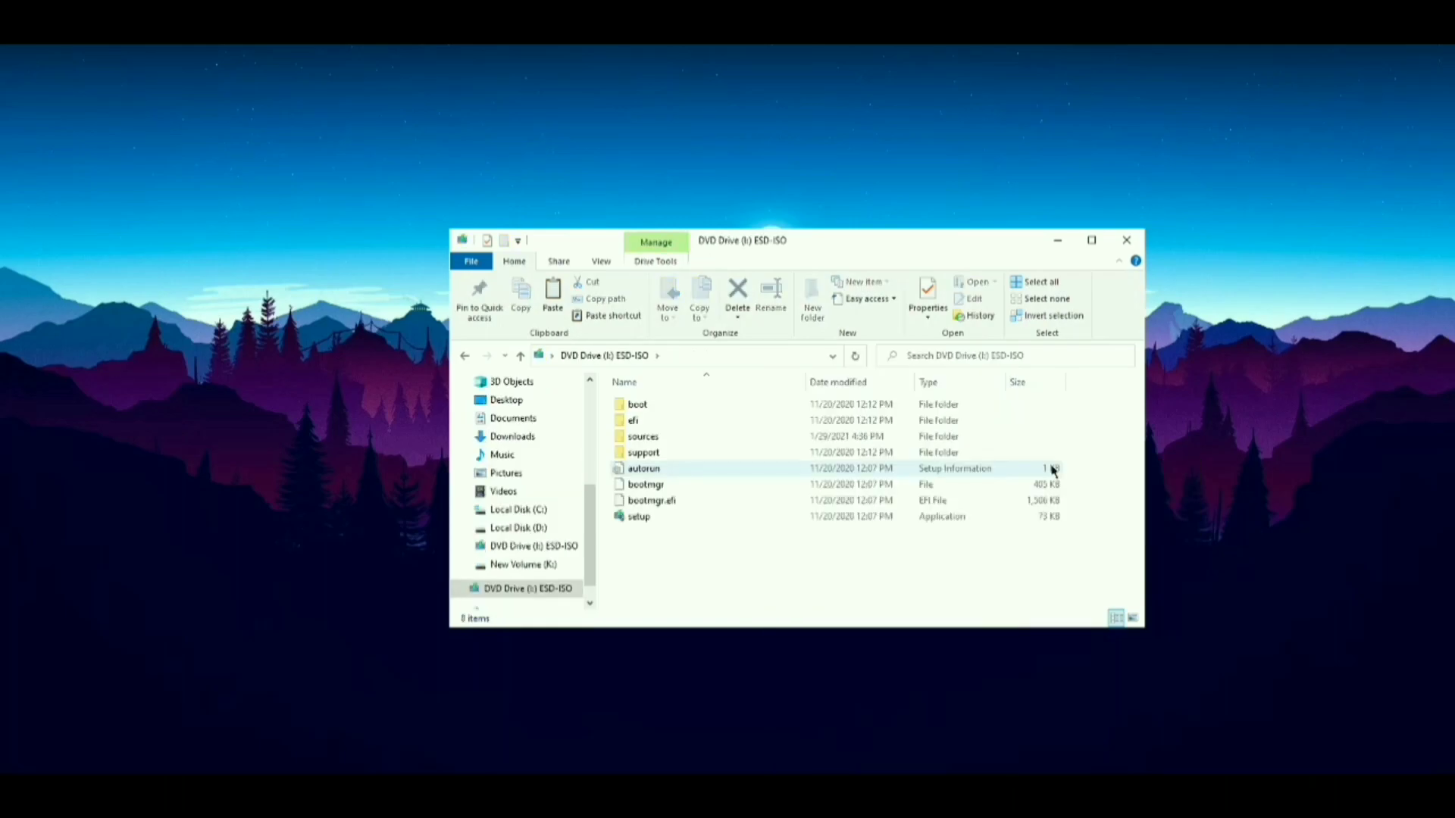
Go into the mounted image's sources folder and run the setup application
{"action": "left_click", "coordinate": [637, 517]}
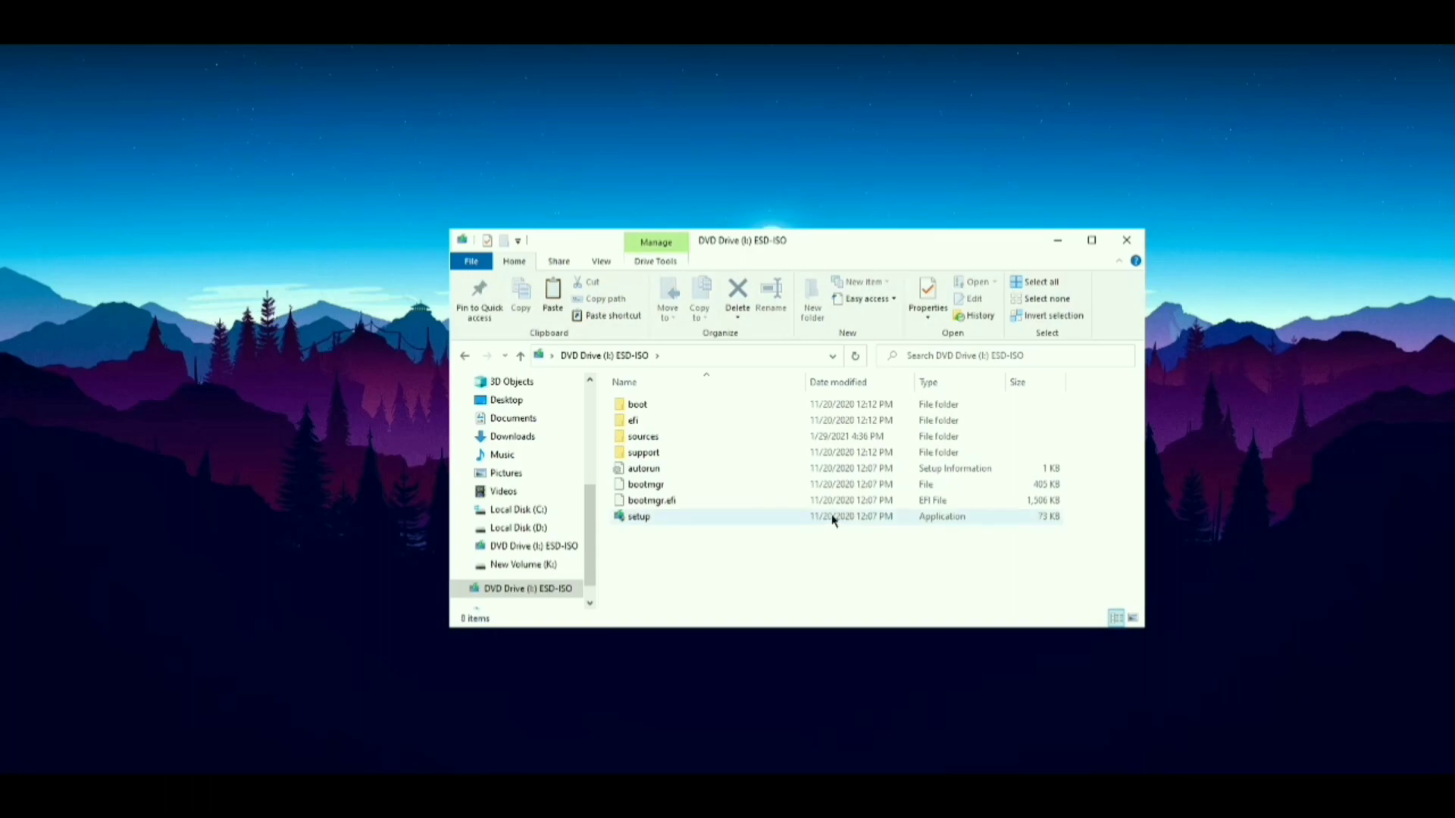
{"action": "left_click", "coordinate": [643, 436]}
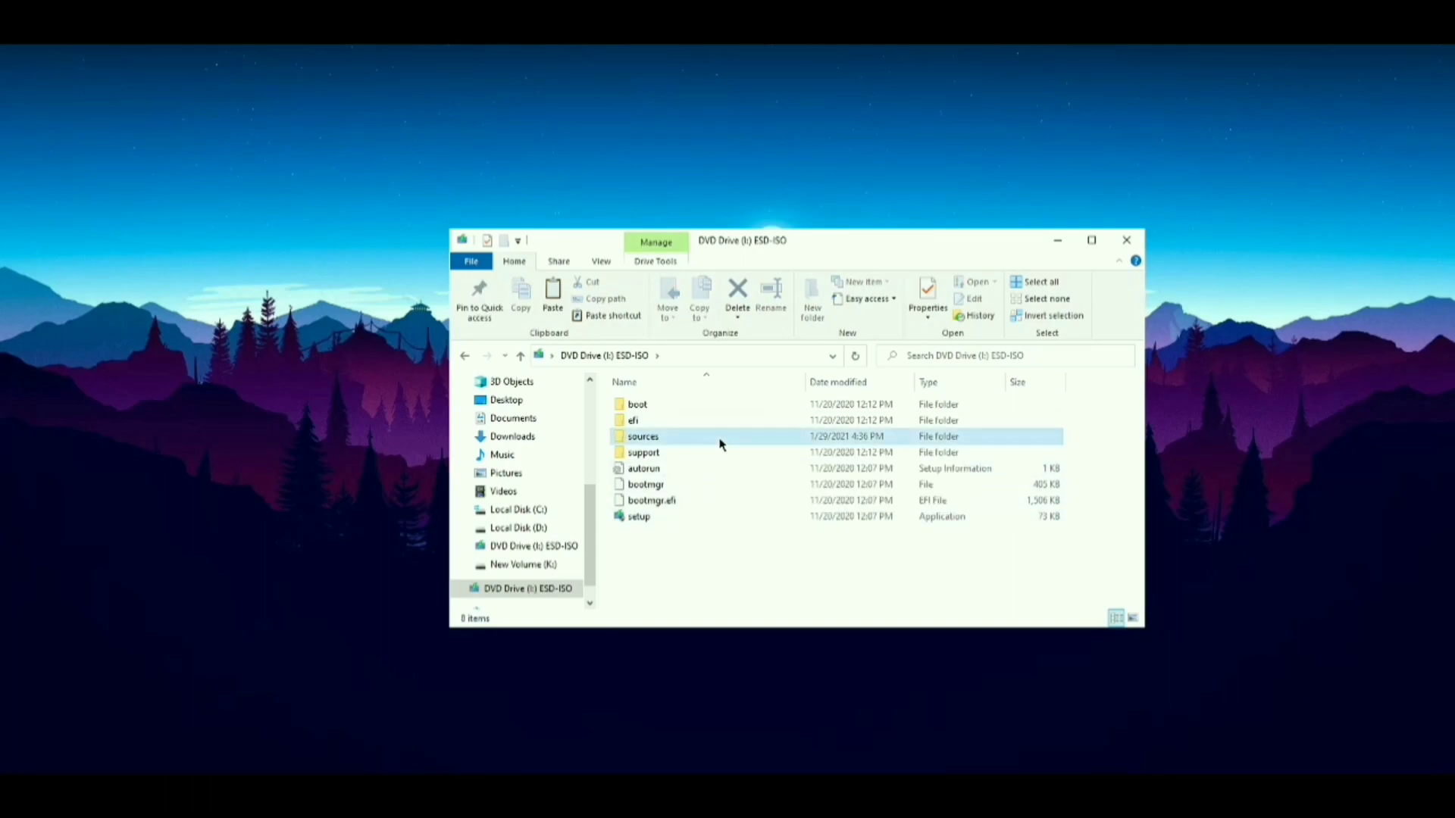
{"action": "double_click", "coordinate": [643, 436]}
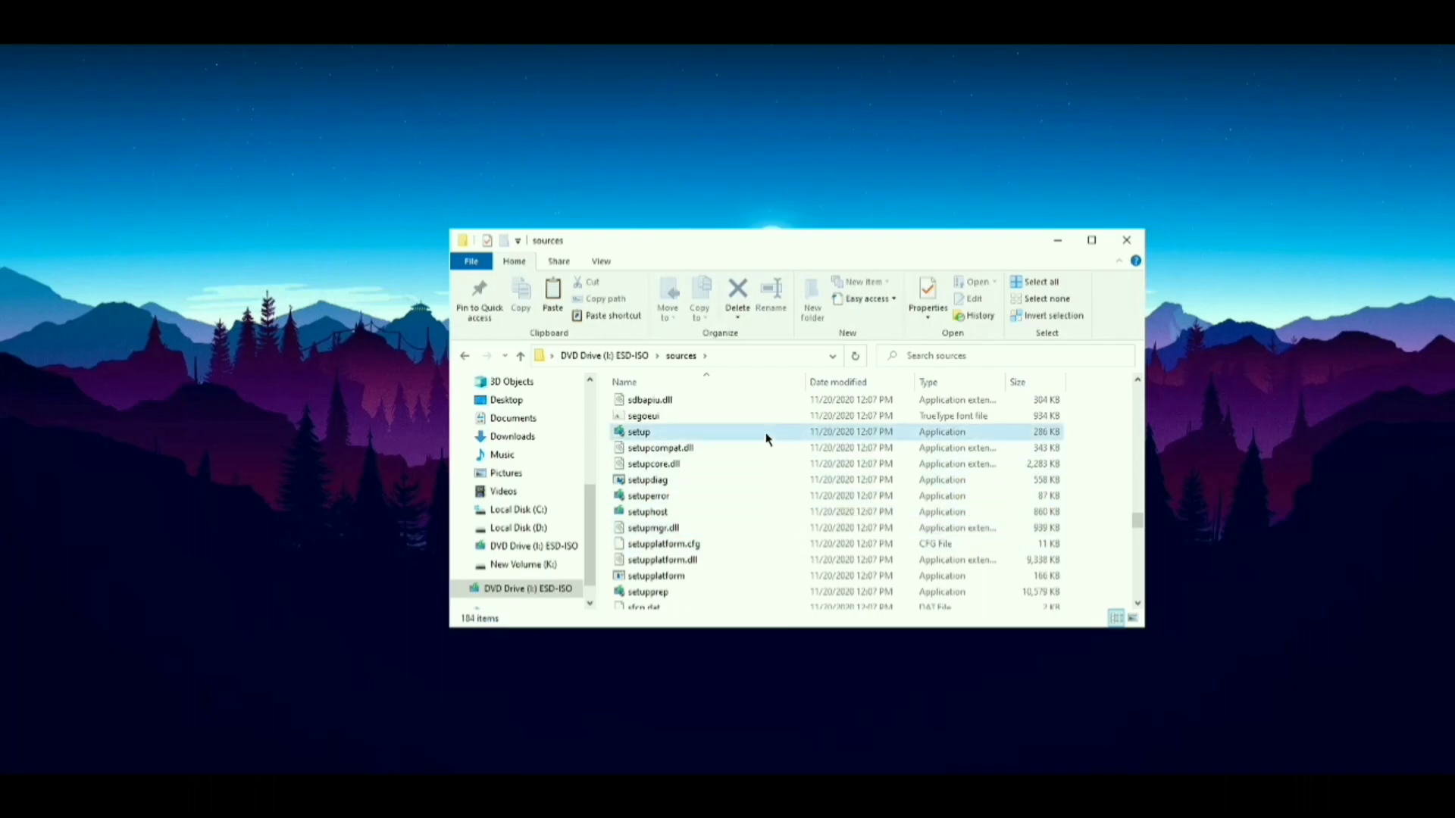
{"action": "double_click", "coordinate": [638, 430]}
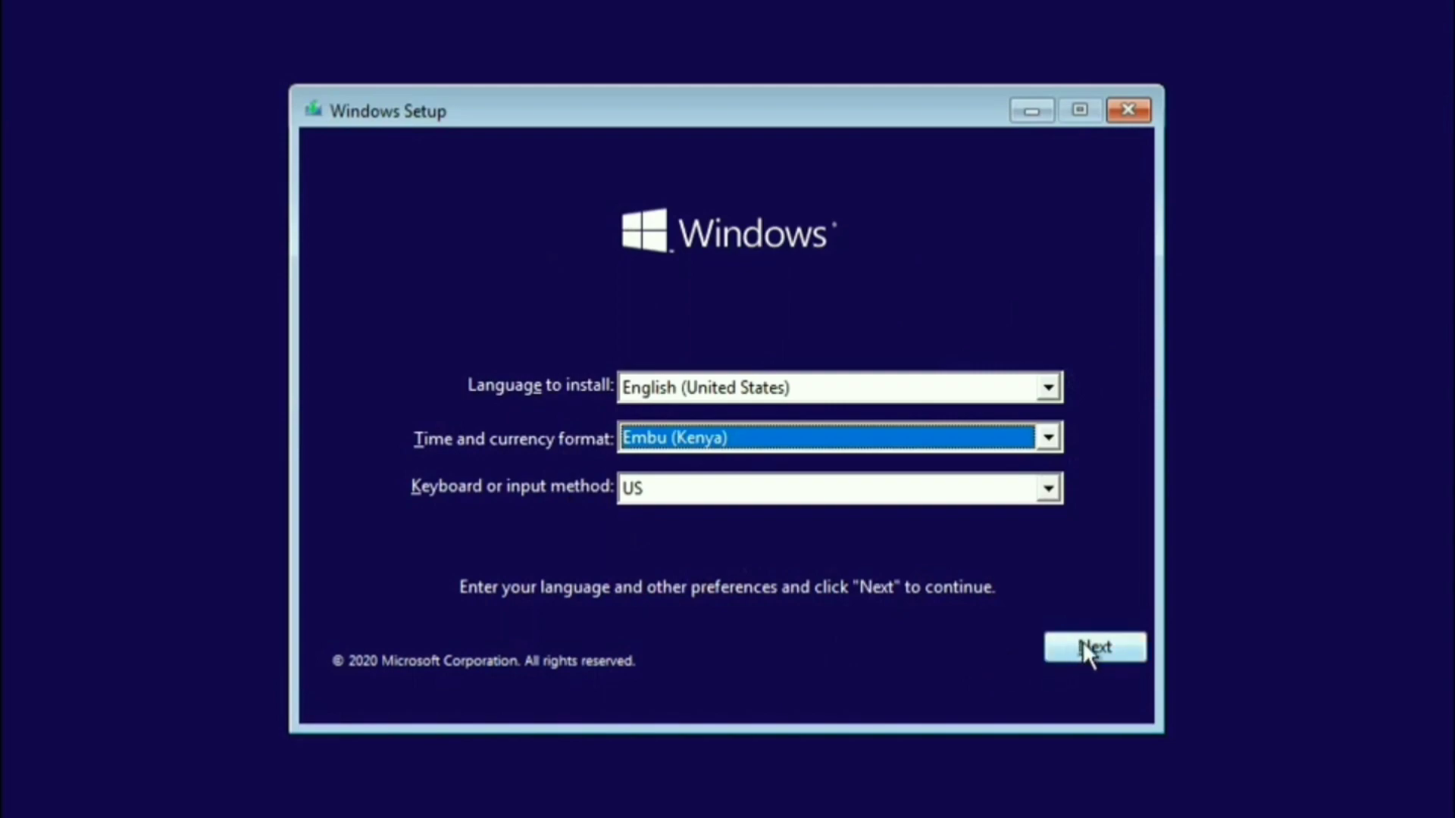
Confirm language preferences, start Install now and continue without a product key
{"action": "left_click", "coordinate": [1094, 647]}
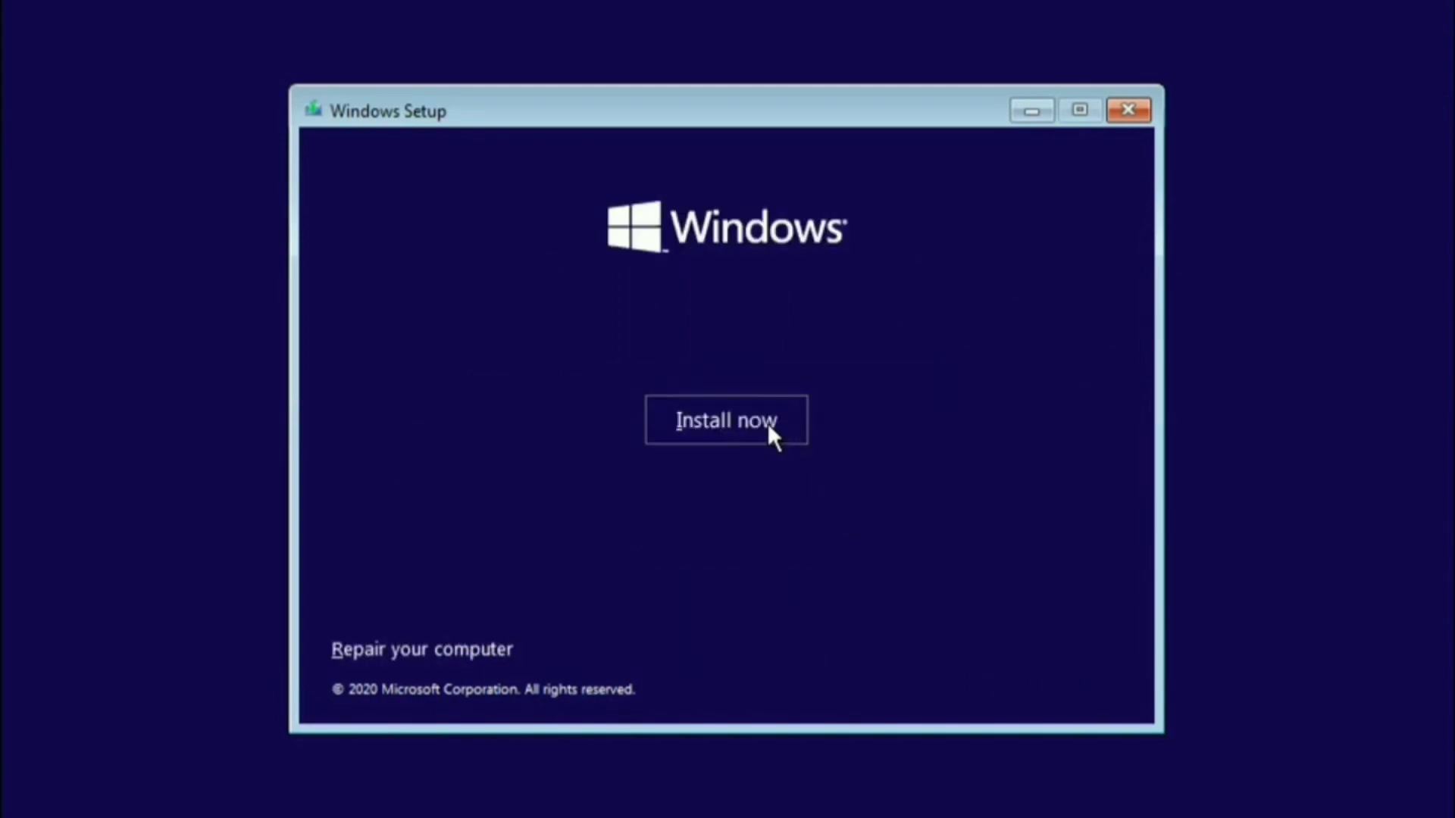
{"action": "left_click", "coordinate": [727, 420]}
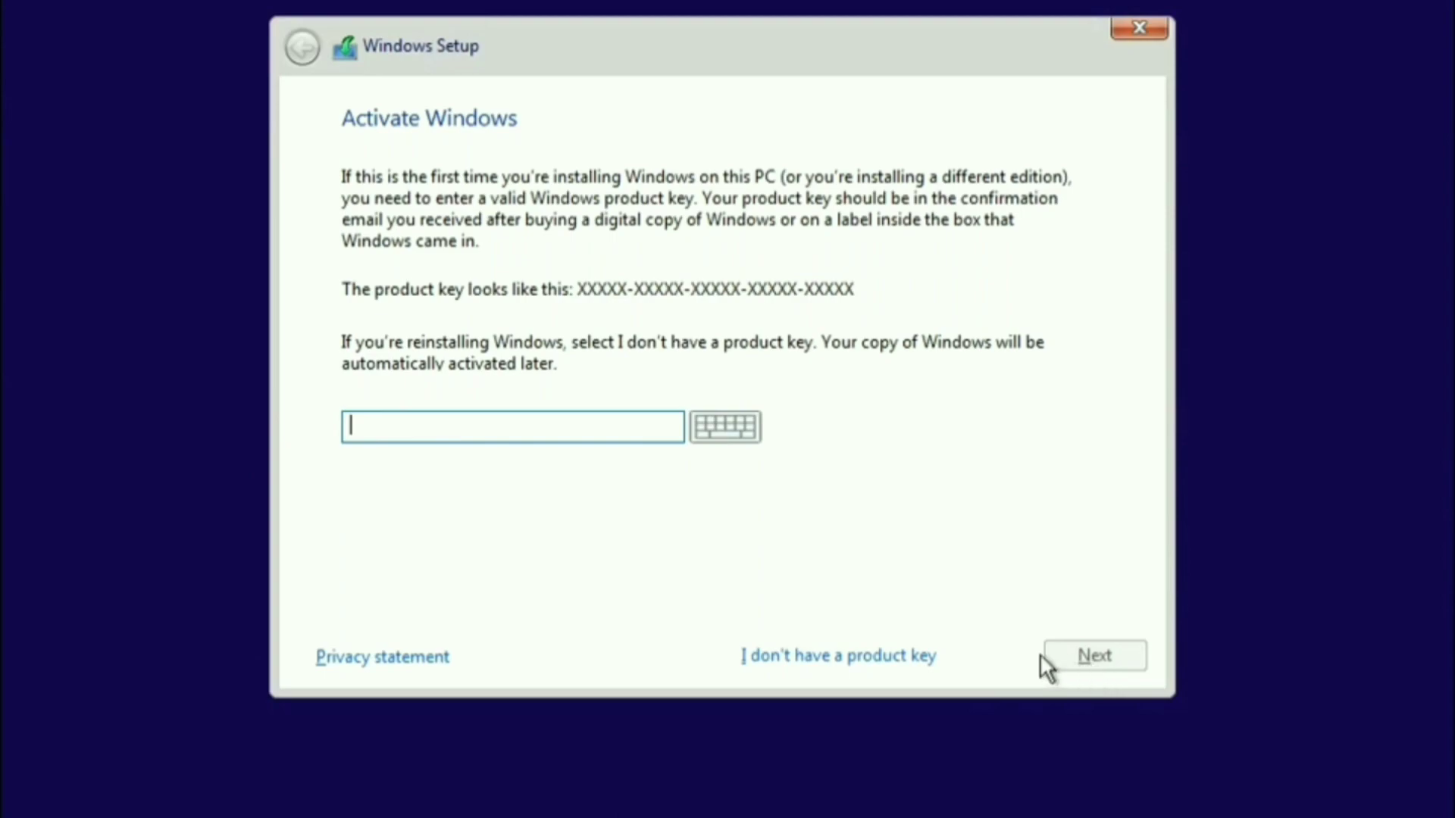
{"action": "mouse_move", "coordinate": [862, 682]}
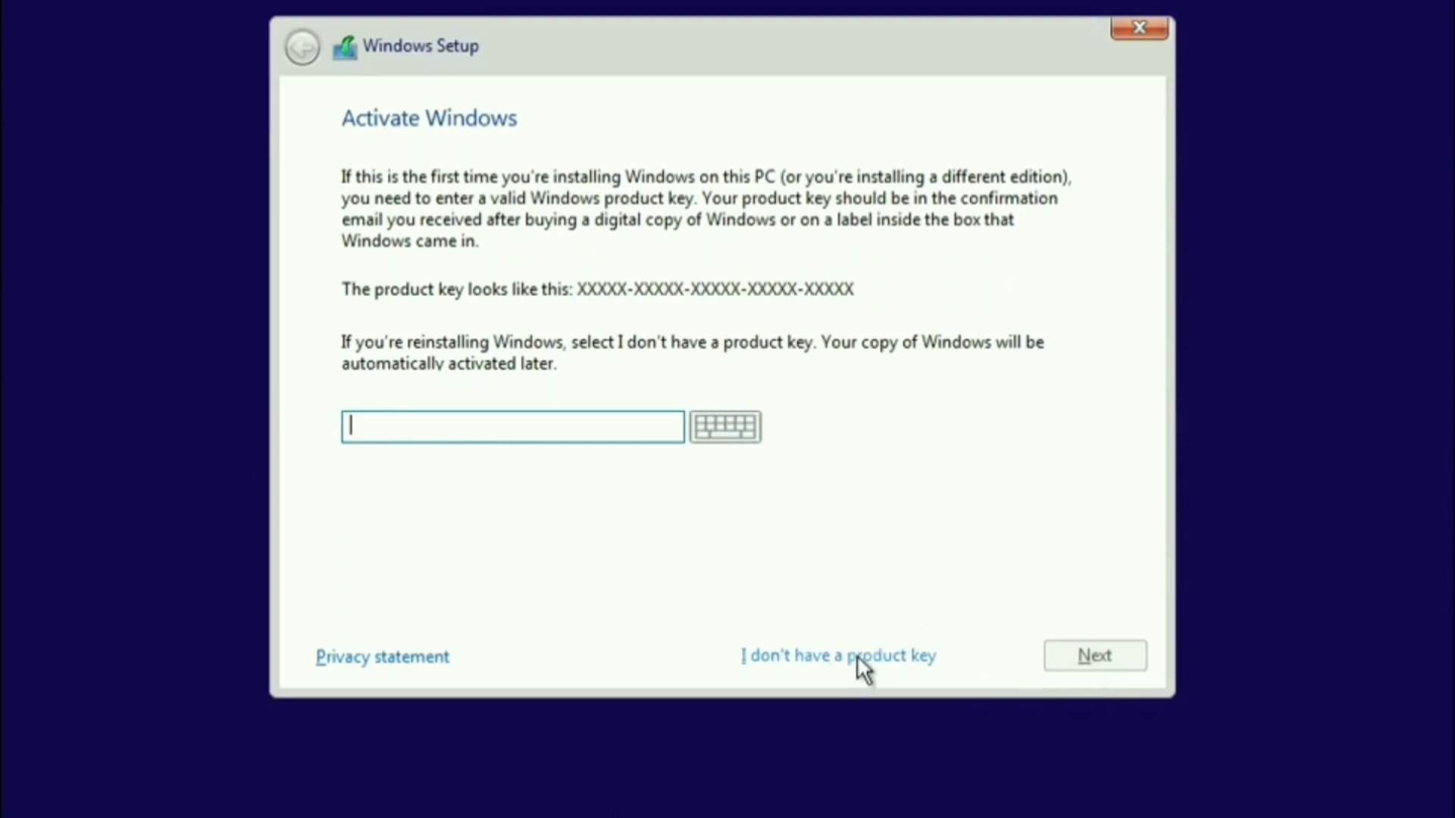
{"action": "left_click", "coordinate": [839, 655]}
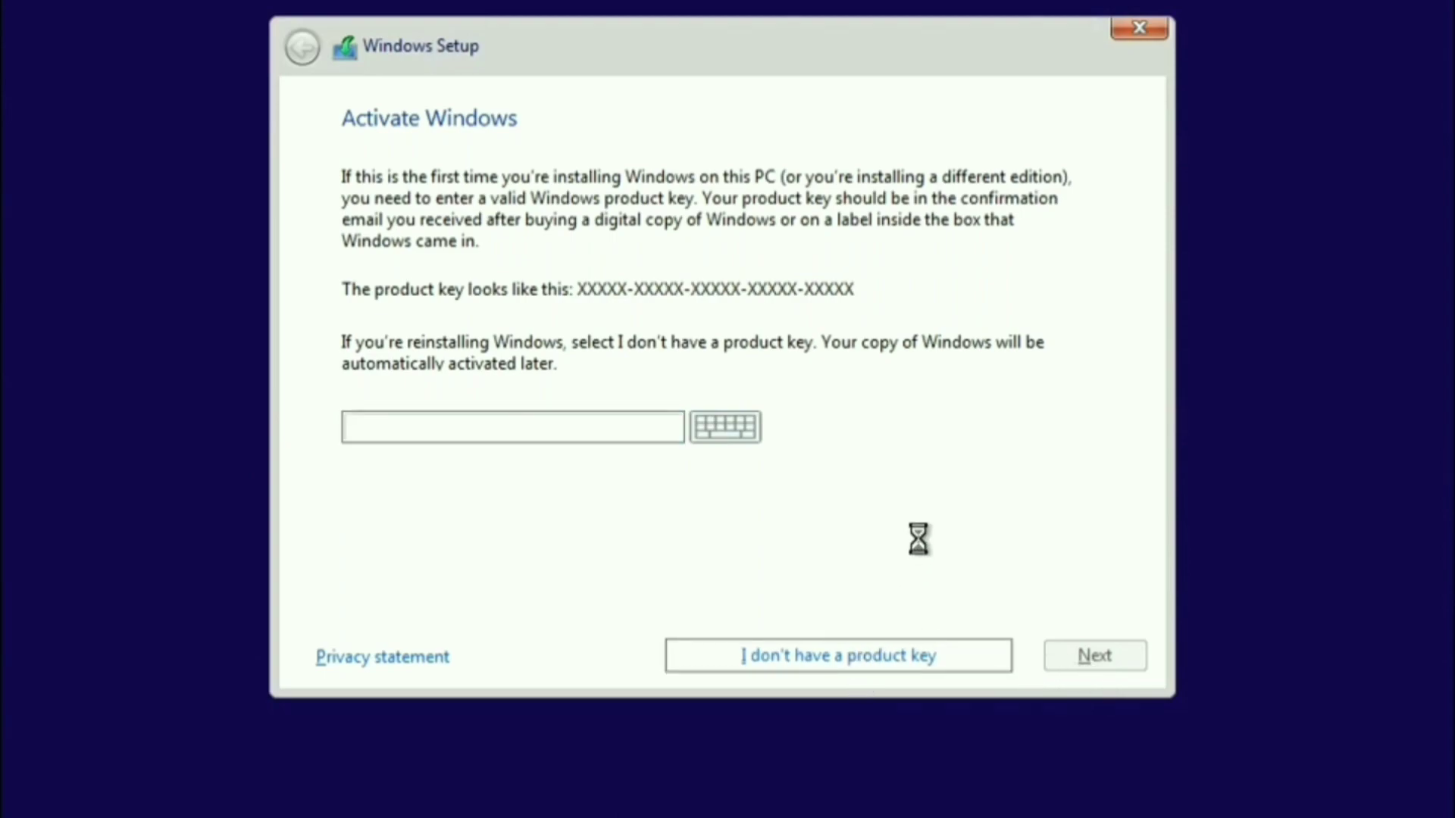
Choose Windows 10 Pro from the operating system list and continue to the license terms
{"action": "left_click", "coordinate": [840, 655]}
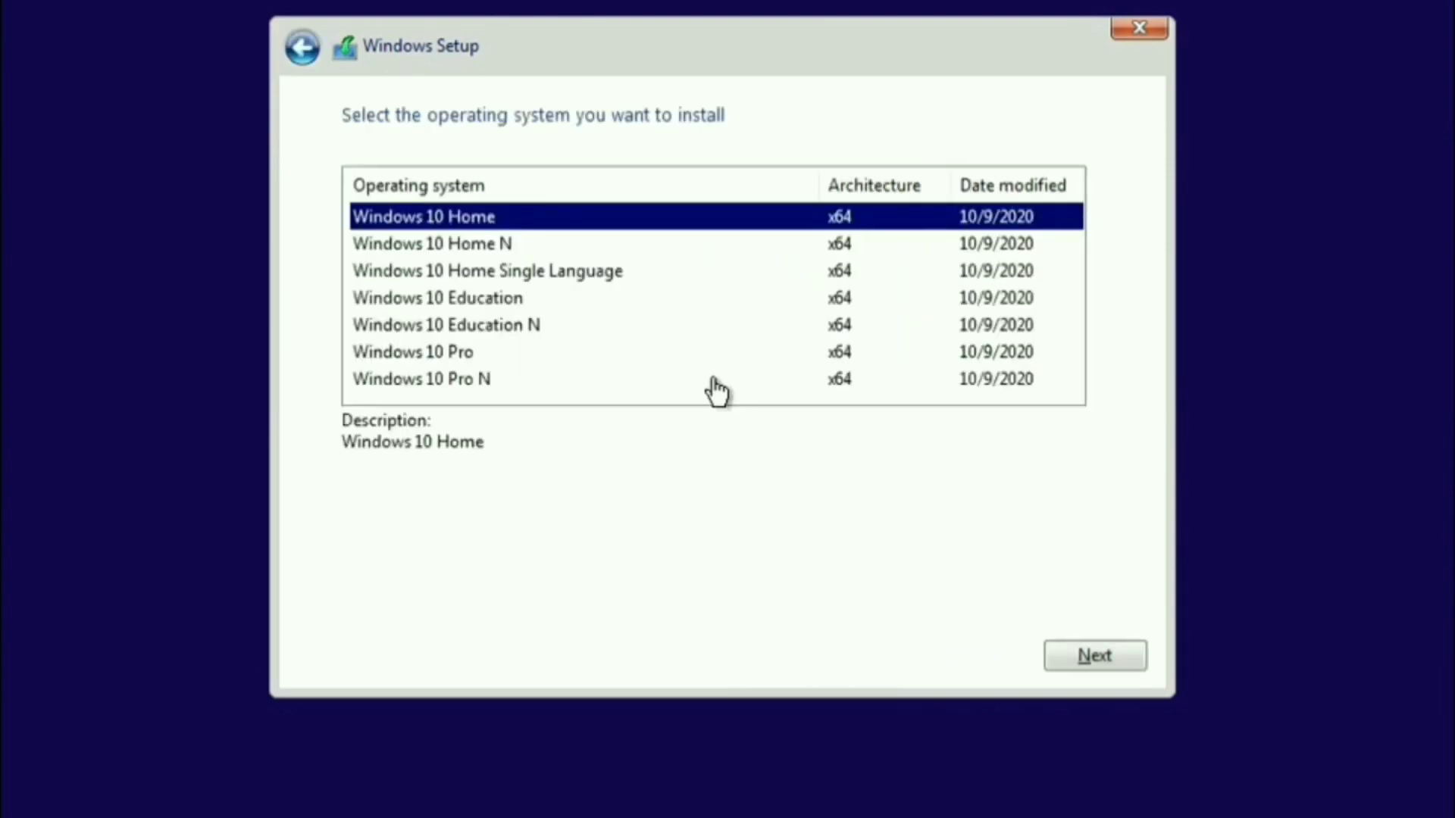
{"action": "mouse_move", "coordinate": [542, 261]}
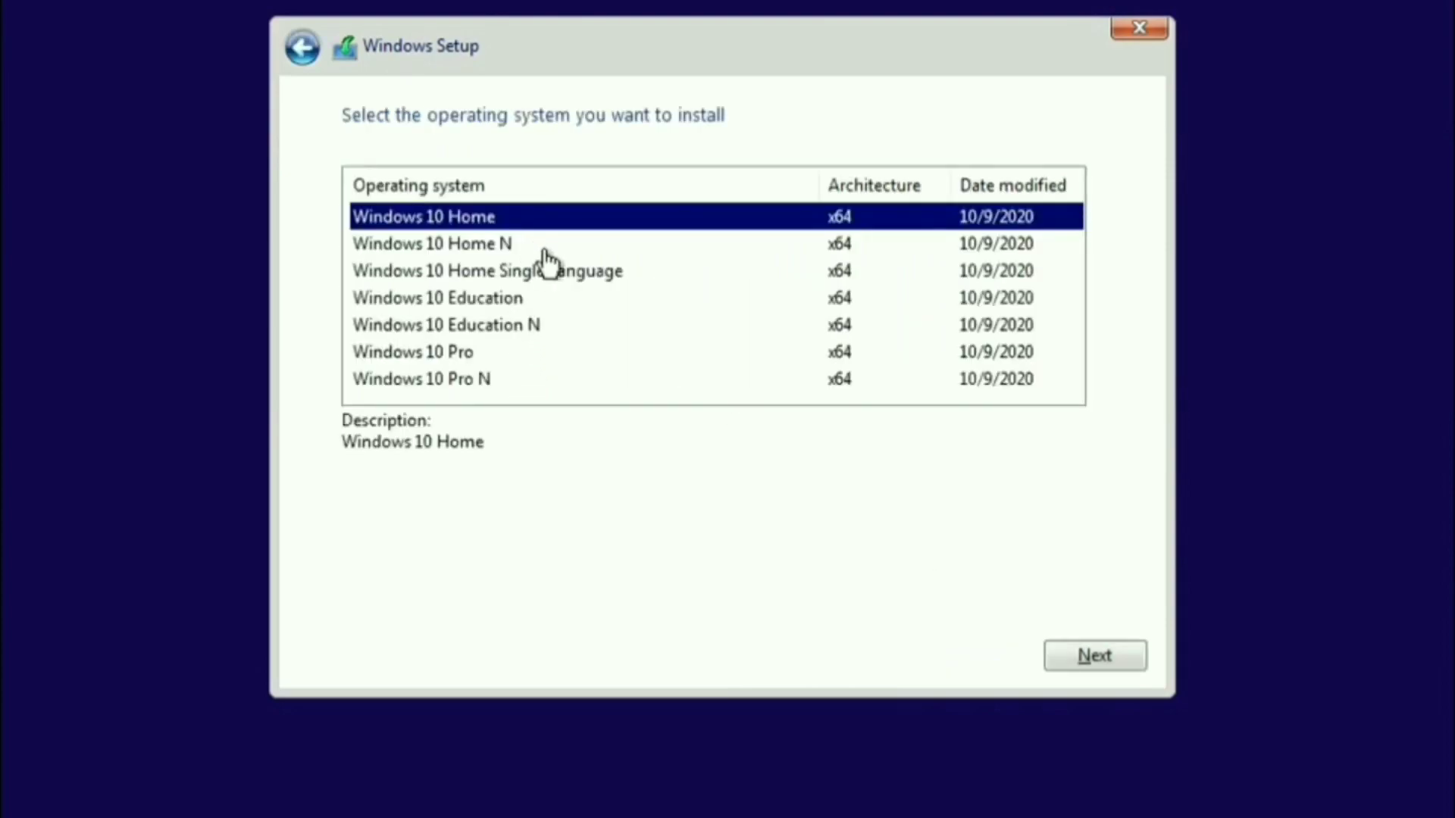
{"action": "mouse_move", "coordinate": [515, 345]}
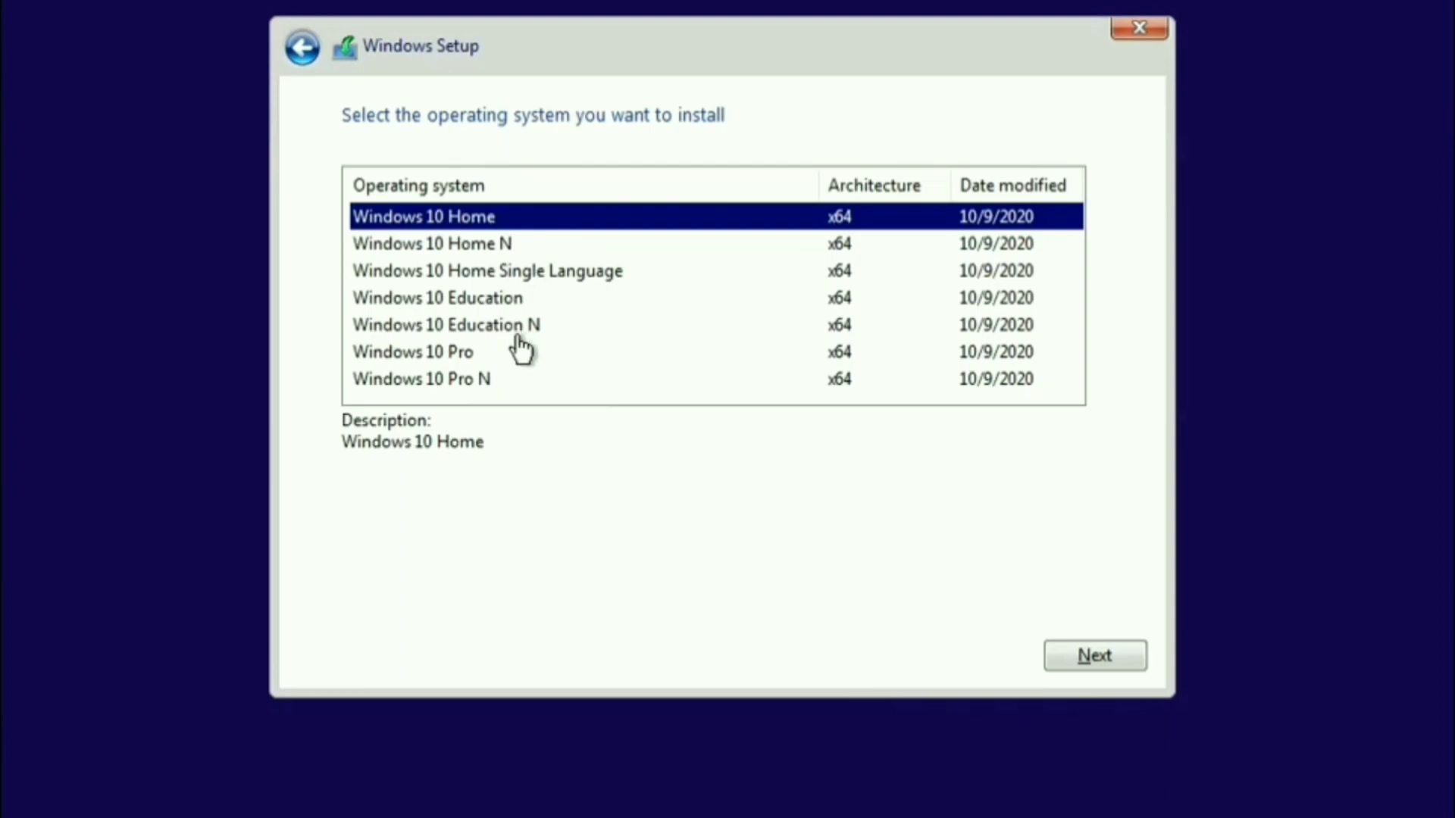
{"action": "mouse_move", "coordinate": [504, 375]}
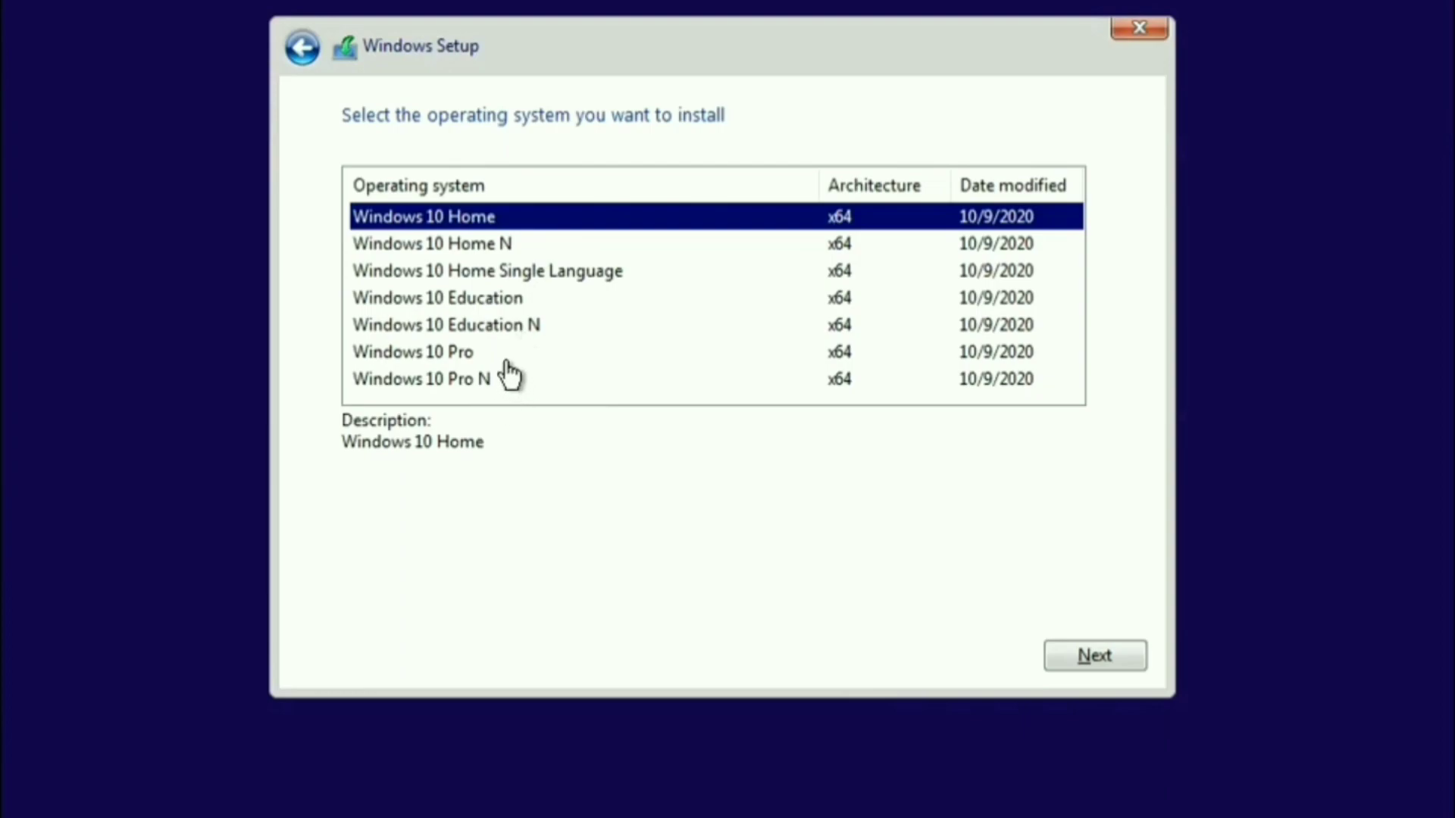
{"action": "mouse_move", "coordinate": [494, 371]}
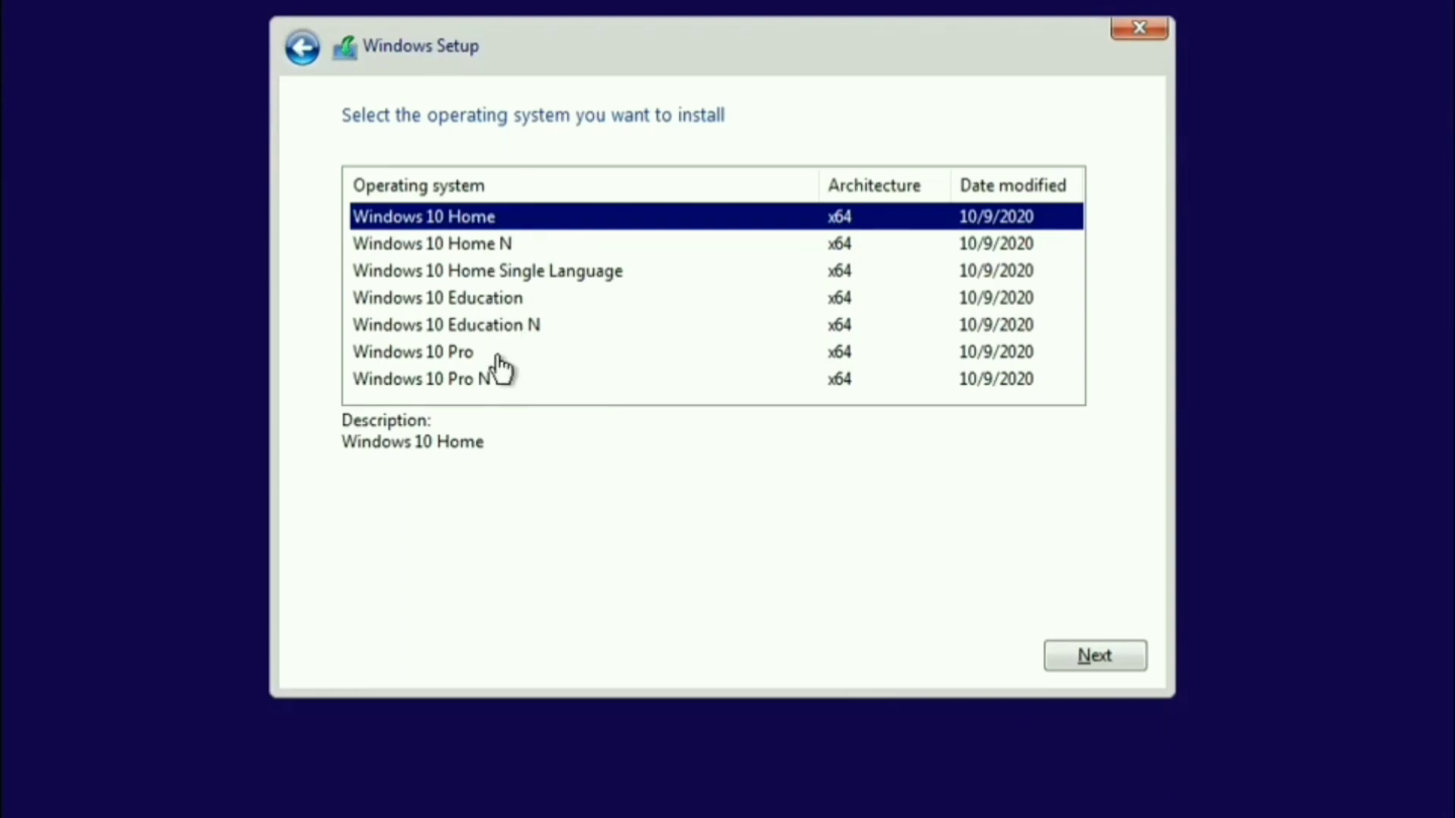
{"action": "left_click", "coordinate": [412, 352]}
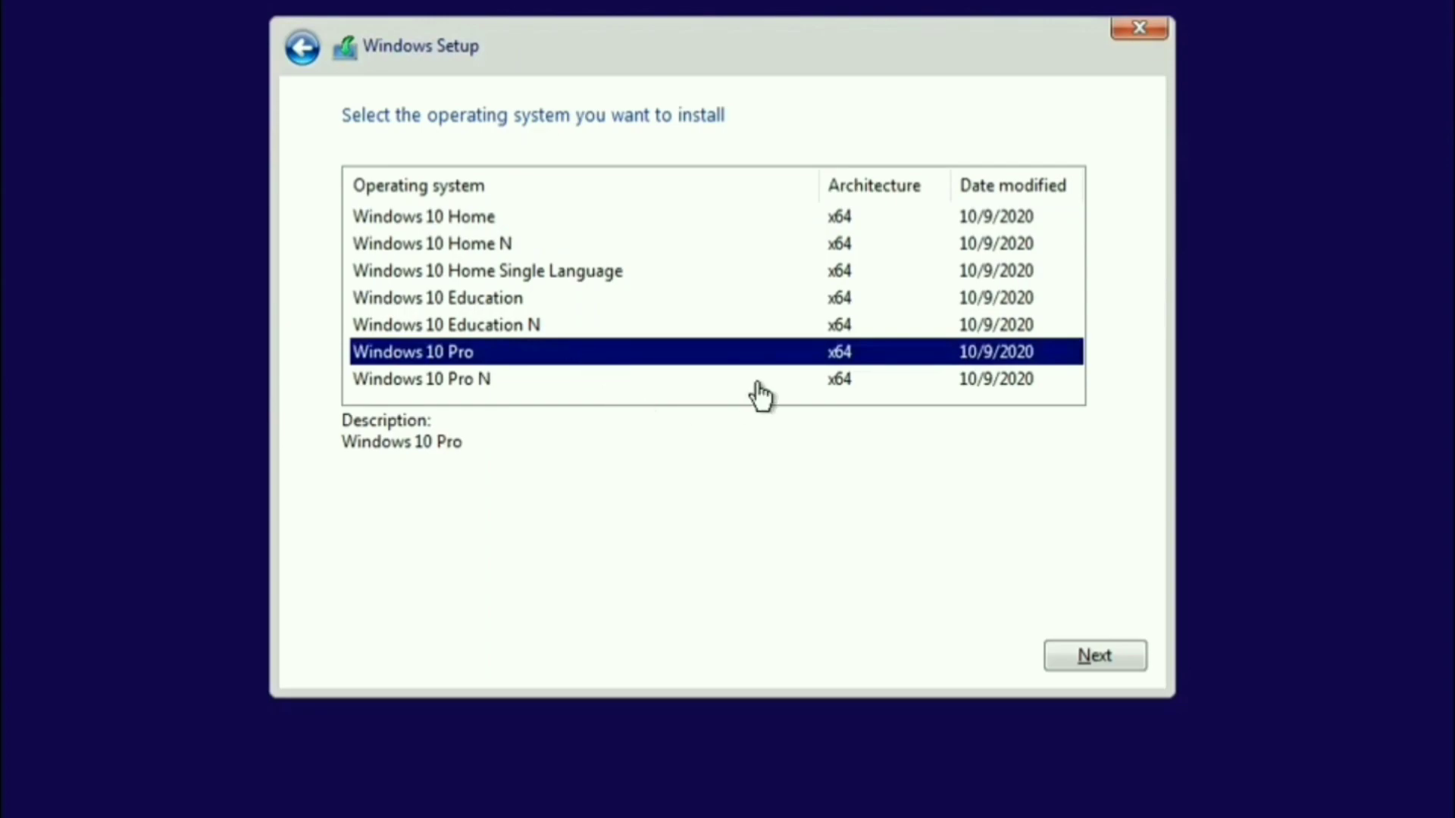
{"action": "mouse_move", "coordinate": [843, 361]}
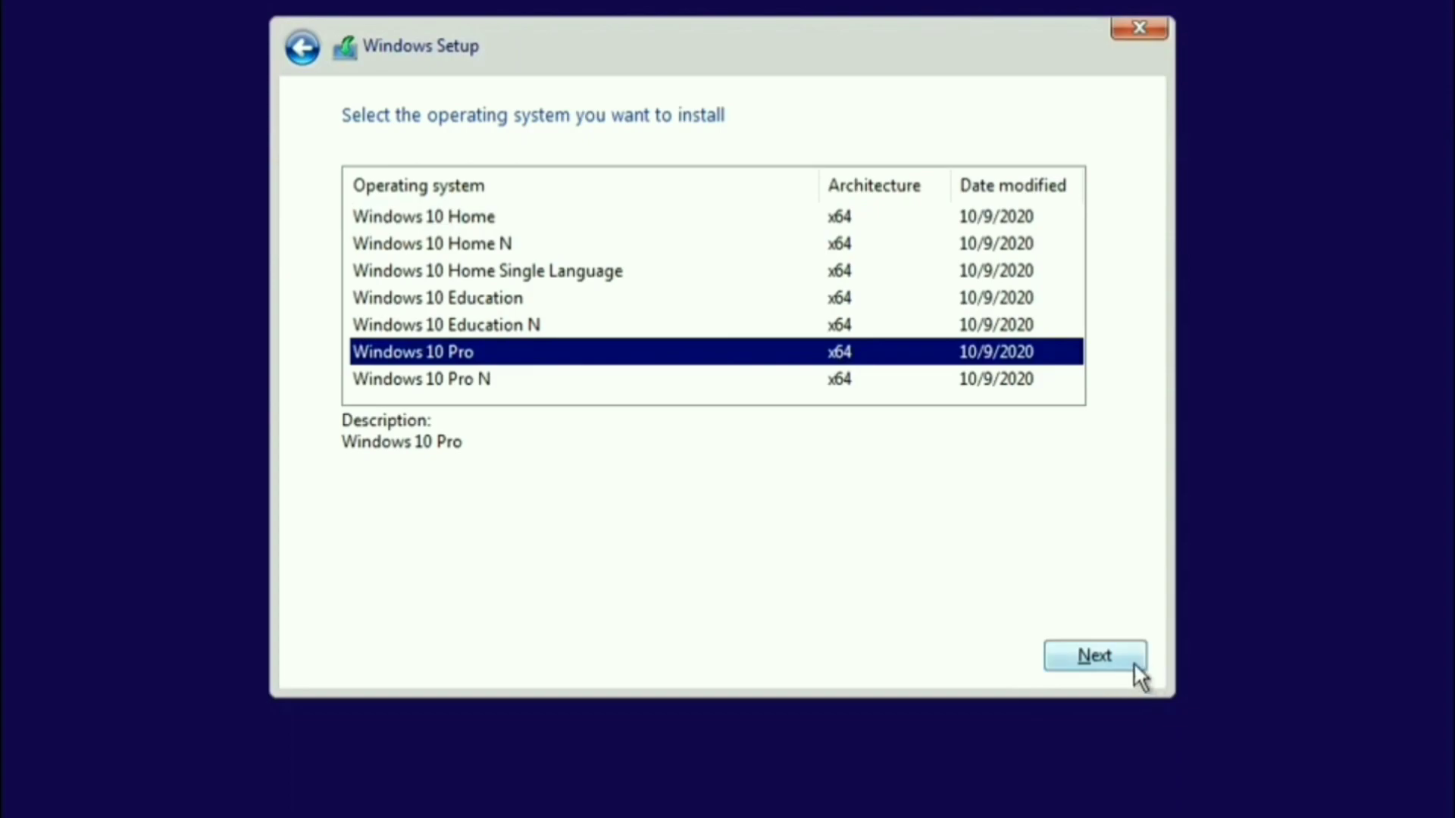
{"action": "left_click", "coordinate": [1096, 655]}
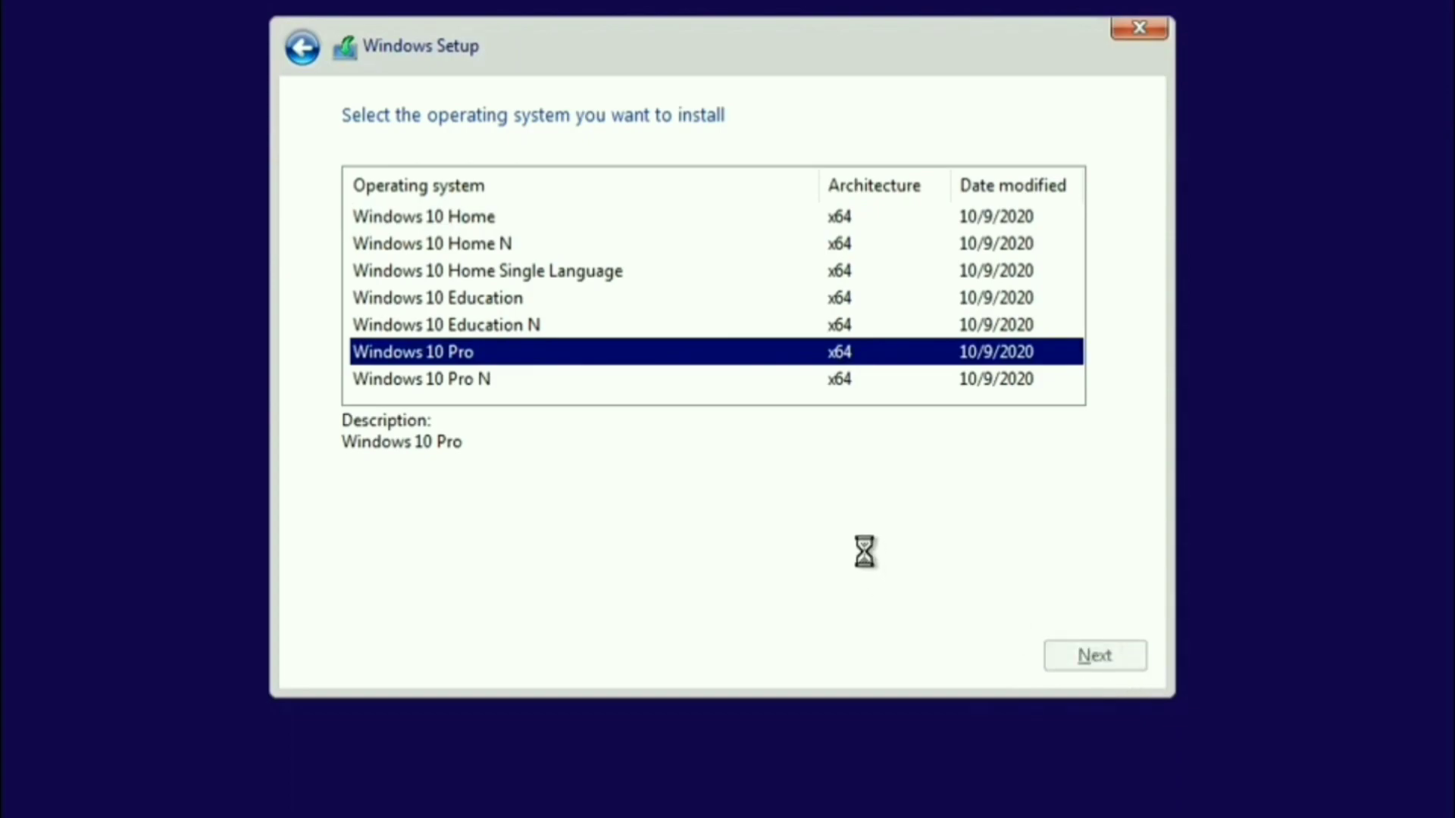
{"action": "mouse_move", "coordinate": [796, 603]}
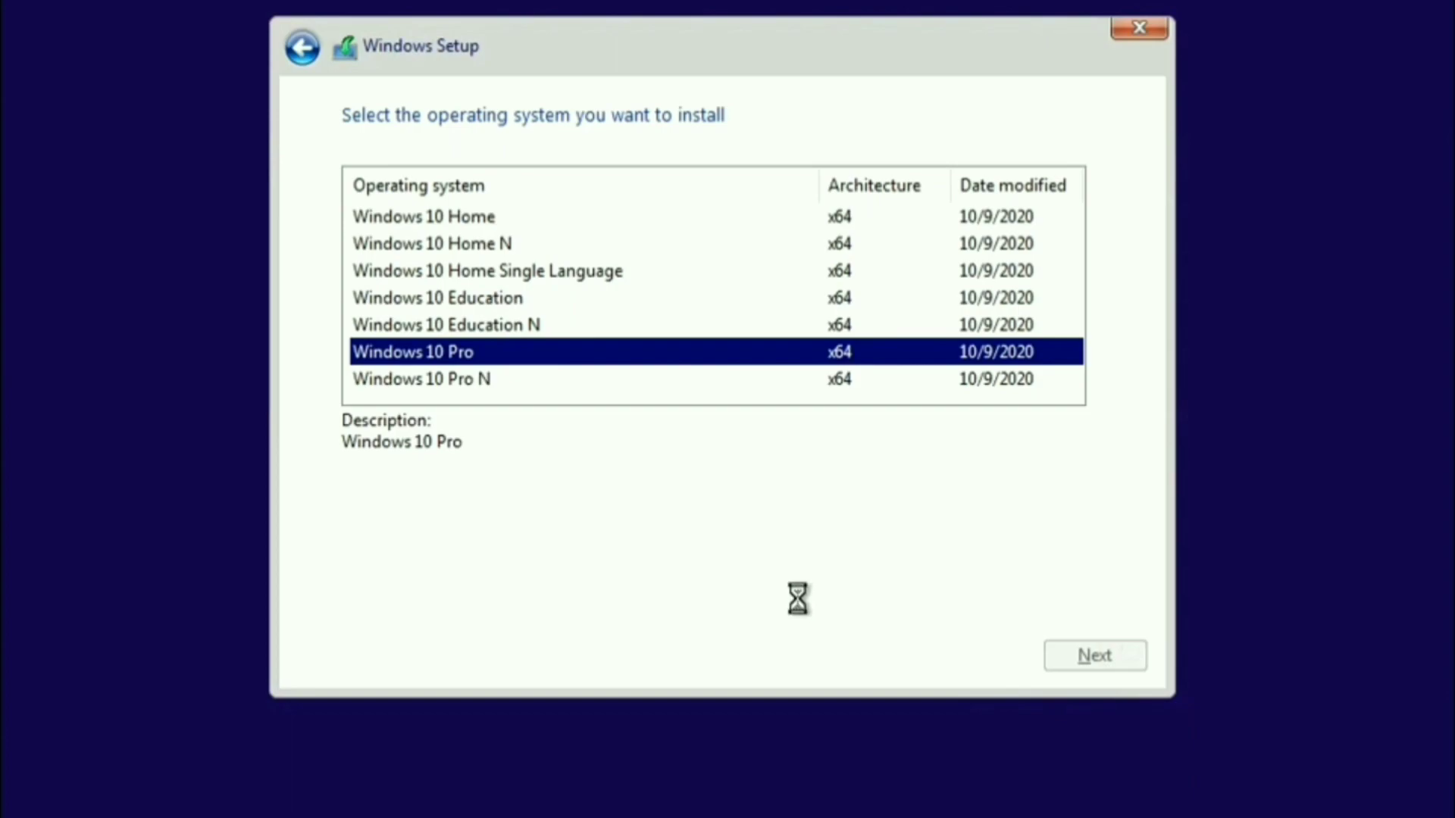
{"action": "left_click", "coordinate": [1094, 655]}
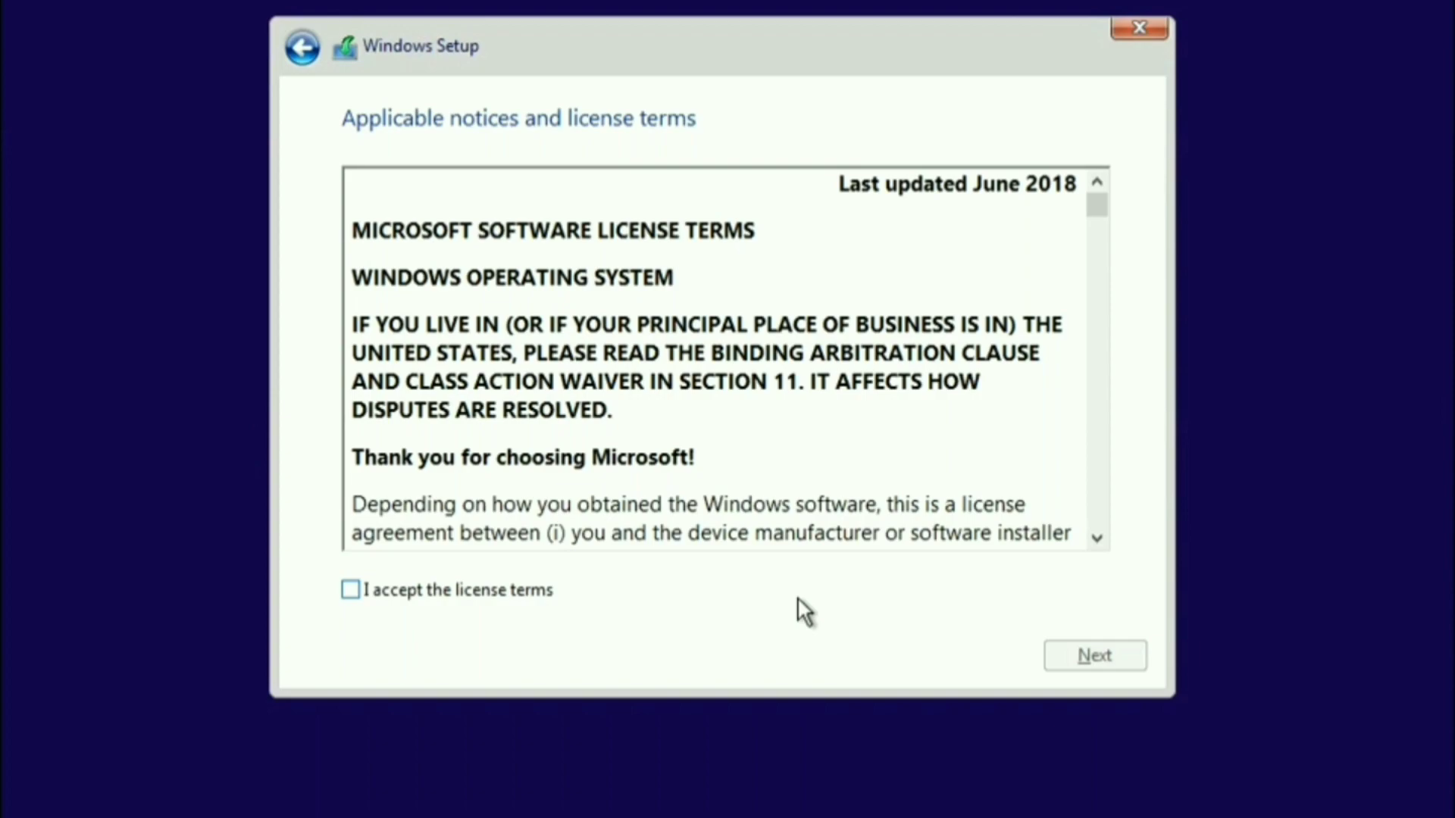
{"action": "mouse_move", "coordinate": [394, 617]}
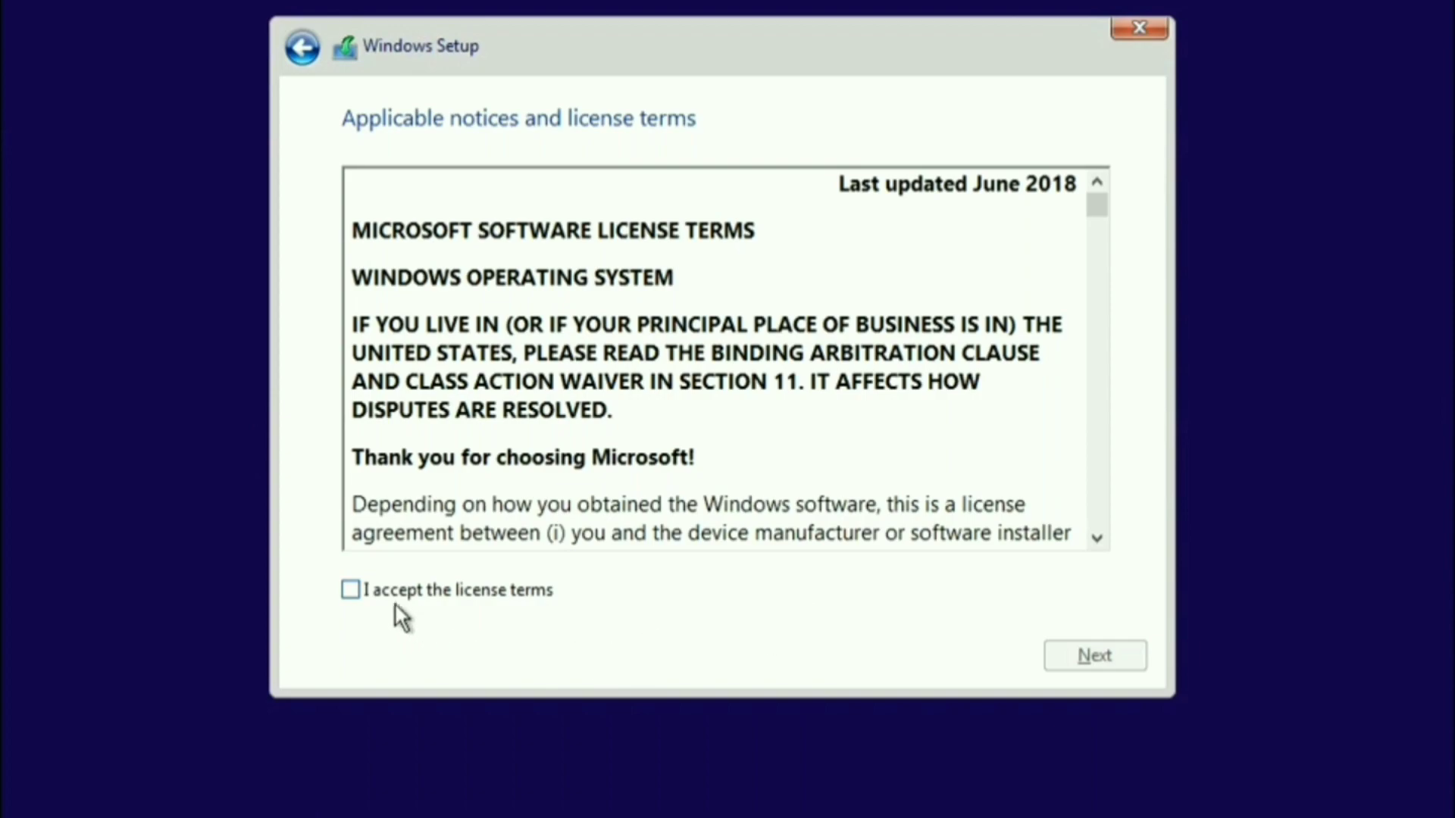
Accept the license terms and choose Custom: Install Windows only (advanced)
{"action": "left_click", "coordinate": [350, 589]}
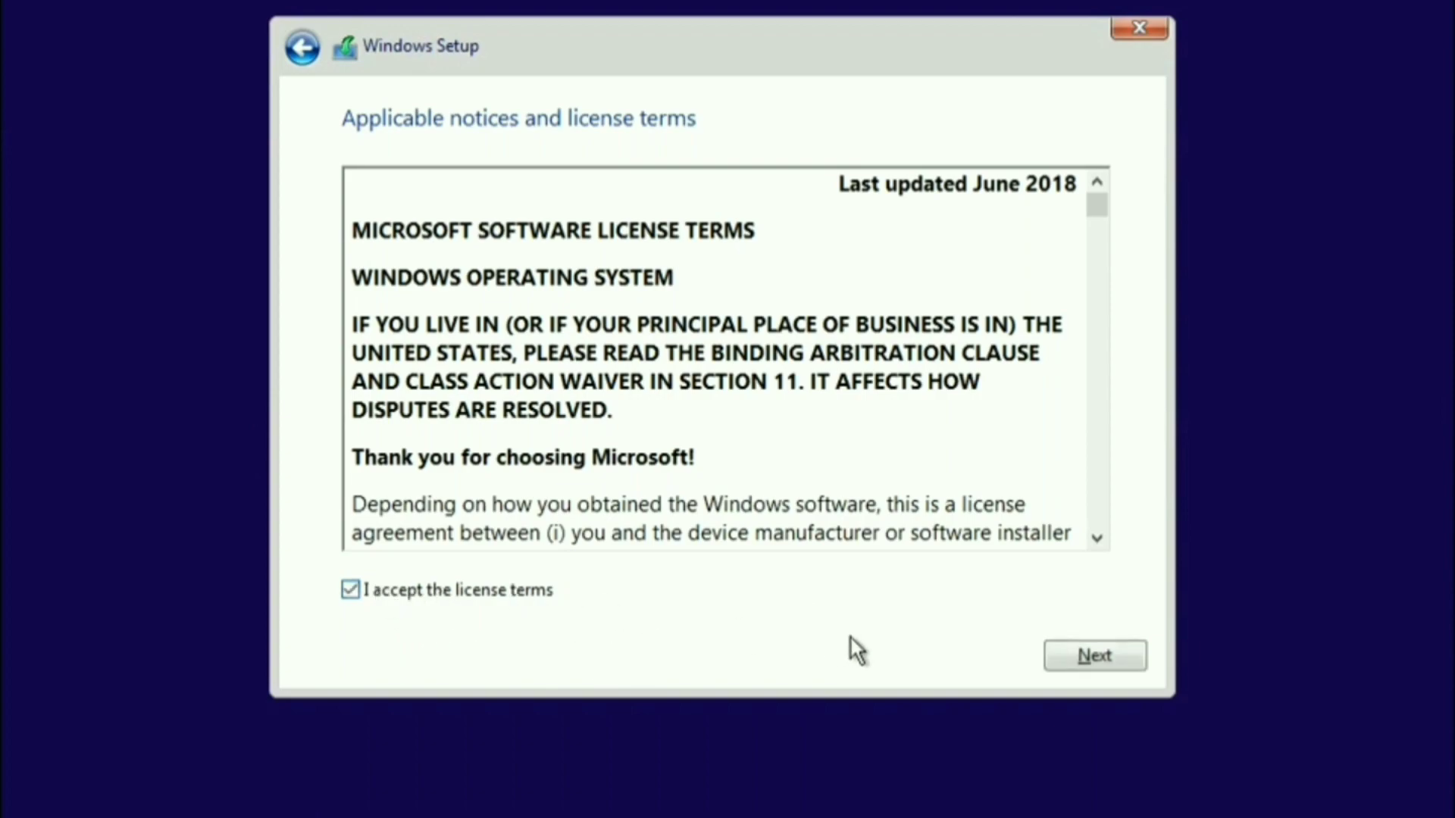
{"action": "left_click", "coordinate": [1094, 655]}
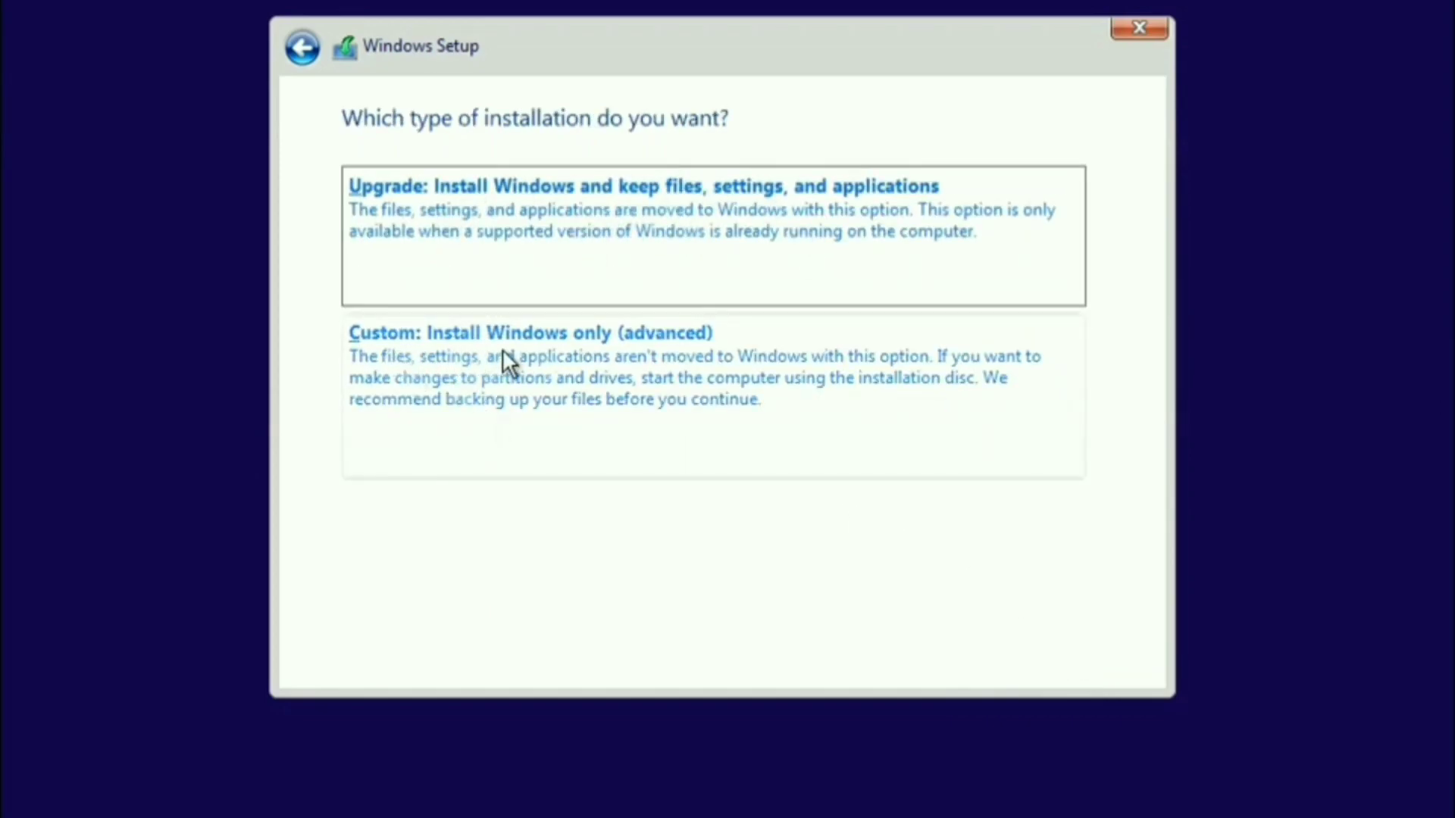
{"action": "left_click", "coordinate": [527, 333]}
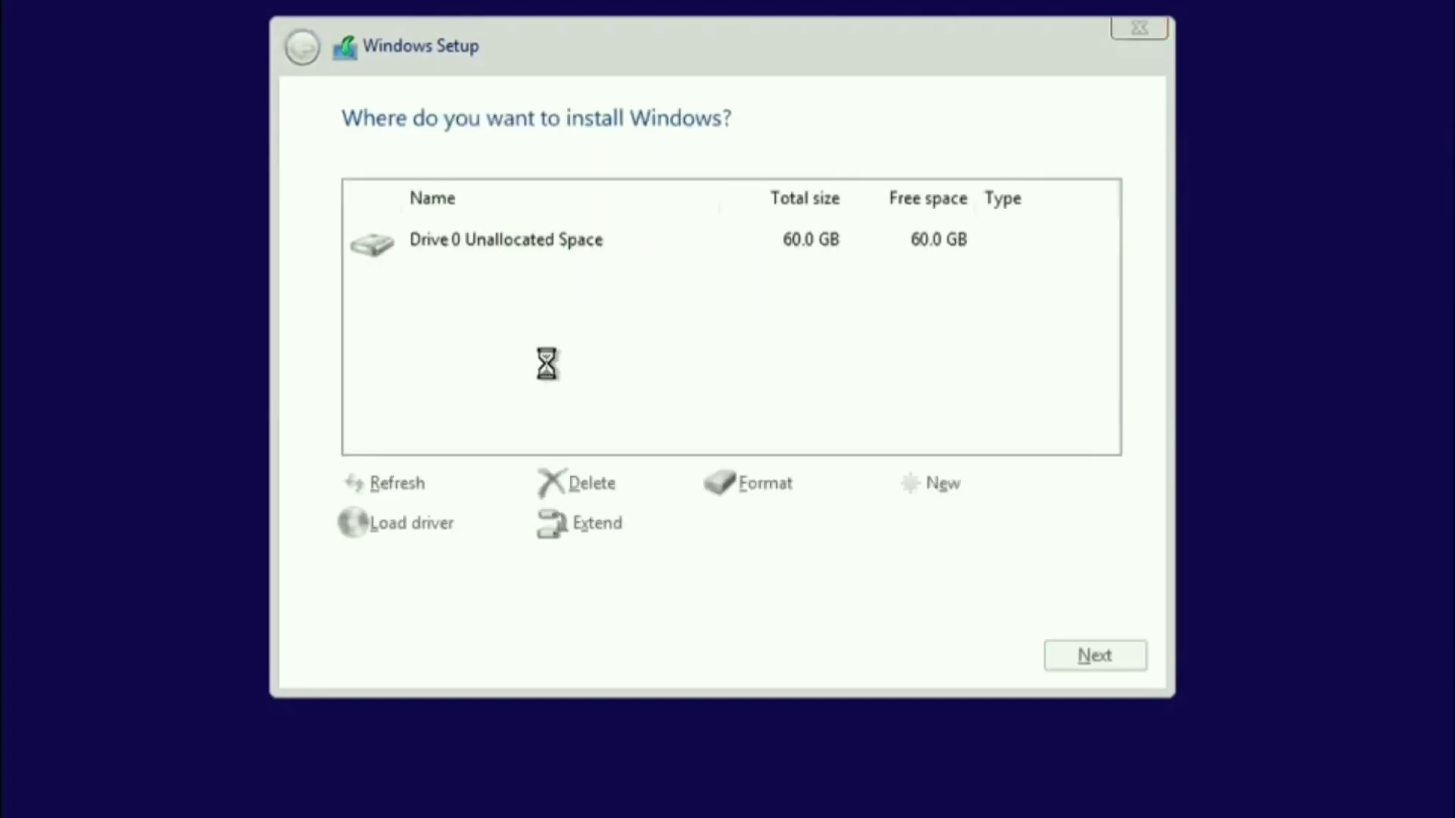
Select Drive 0's 59.9 GB primary Partition 2 and start installing Windows onto it
{"action": "left_click", "coordinate": [506, 239]}
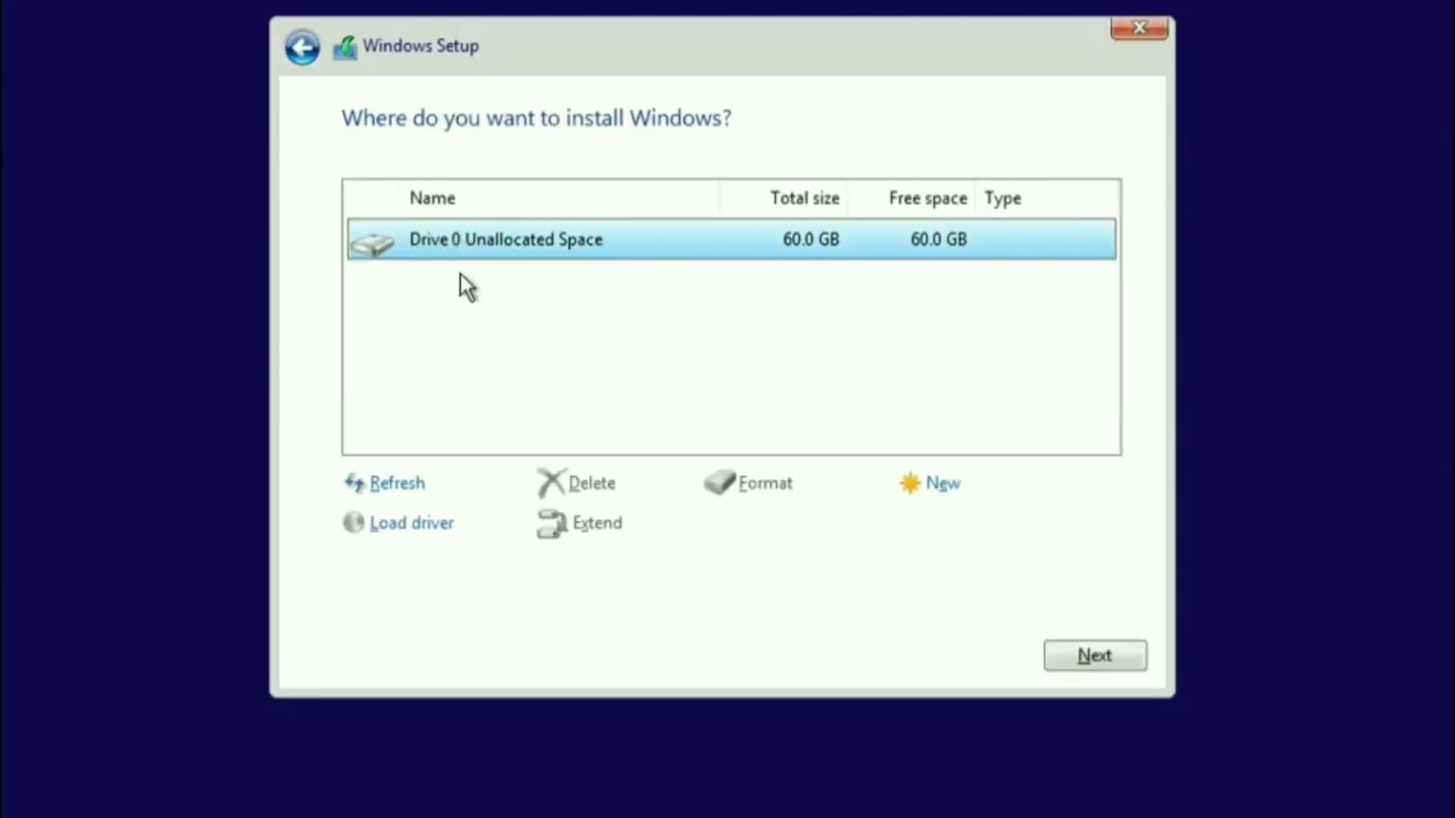
{"action": "mouse_move", "coordinate": [852, 274]}
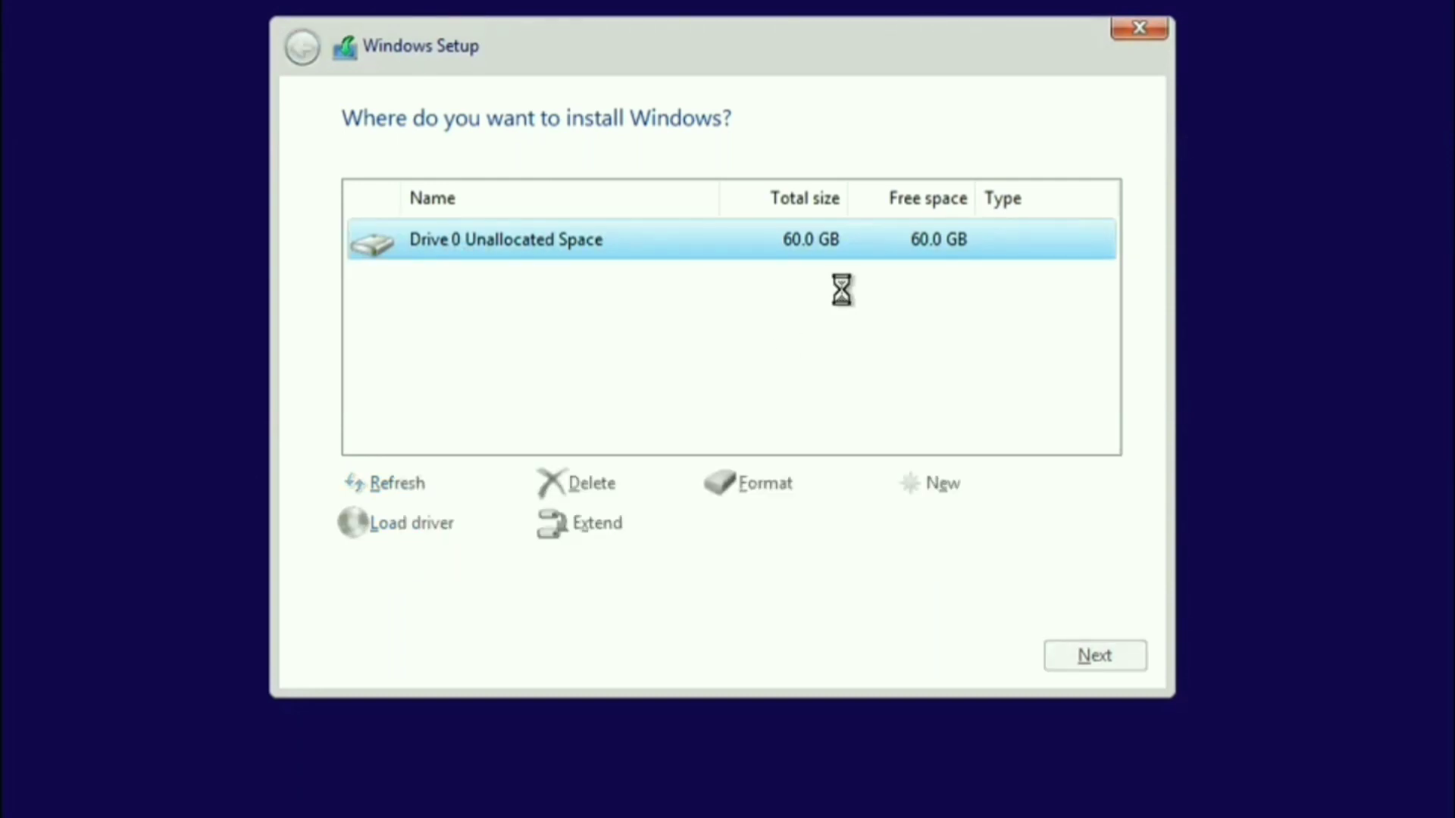
{"action": "left_click", "coordinate": [942, 484]}
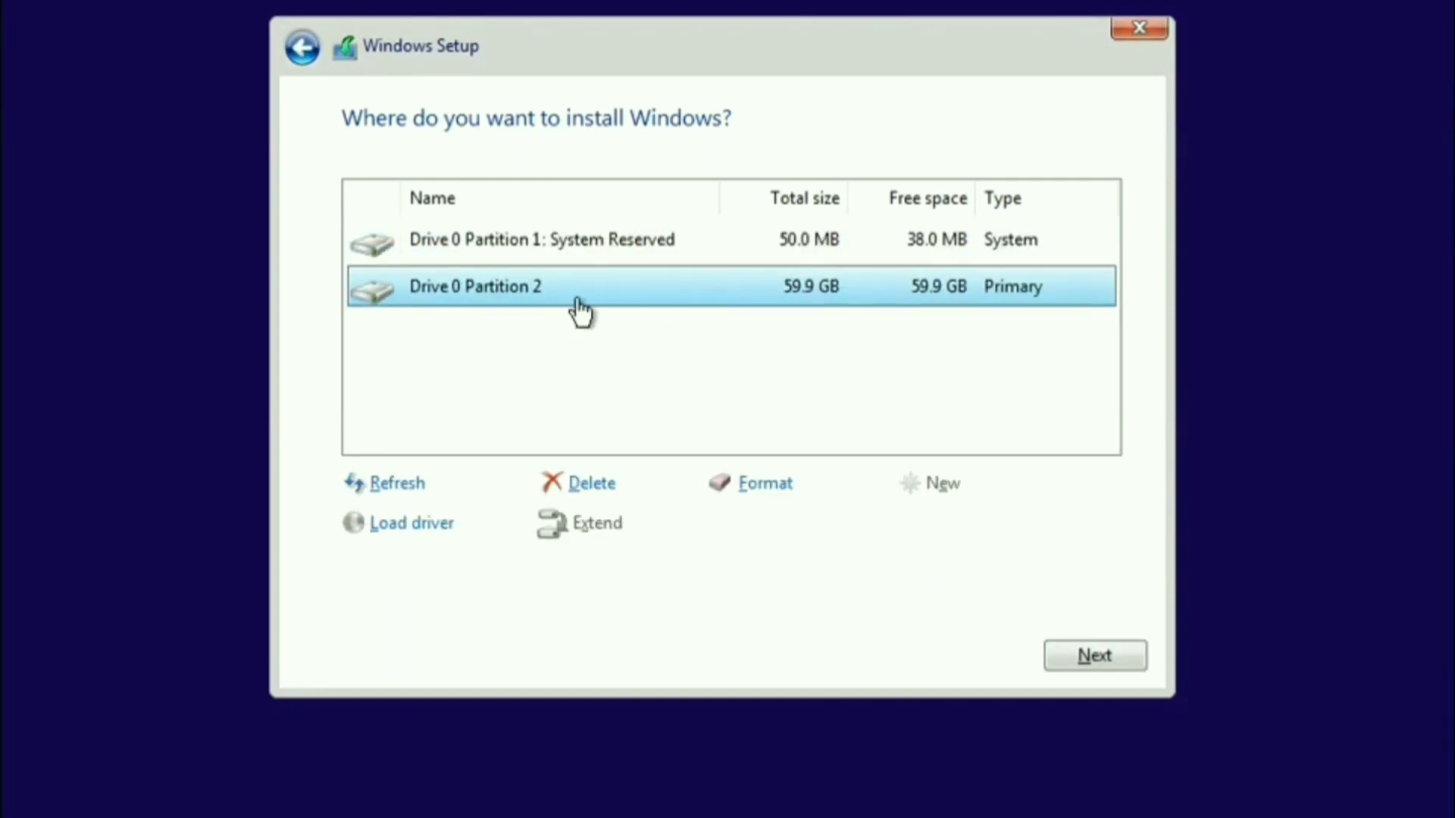
{"action": "left_click", "coordinate": [1094, 656]}
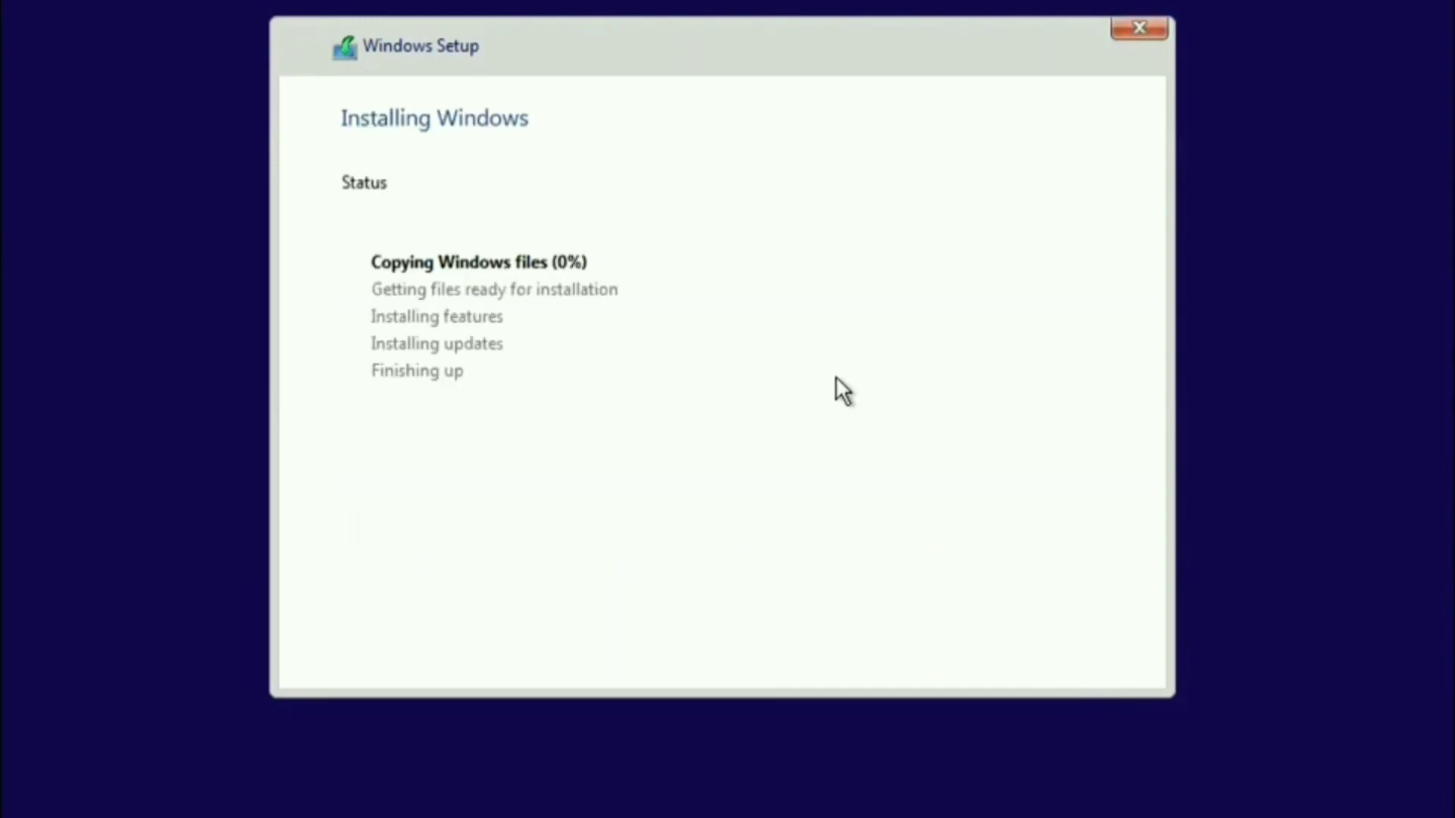